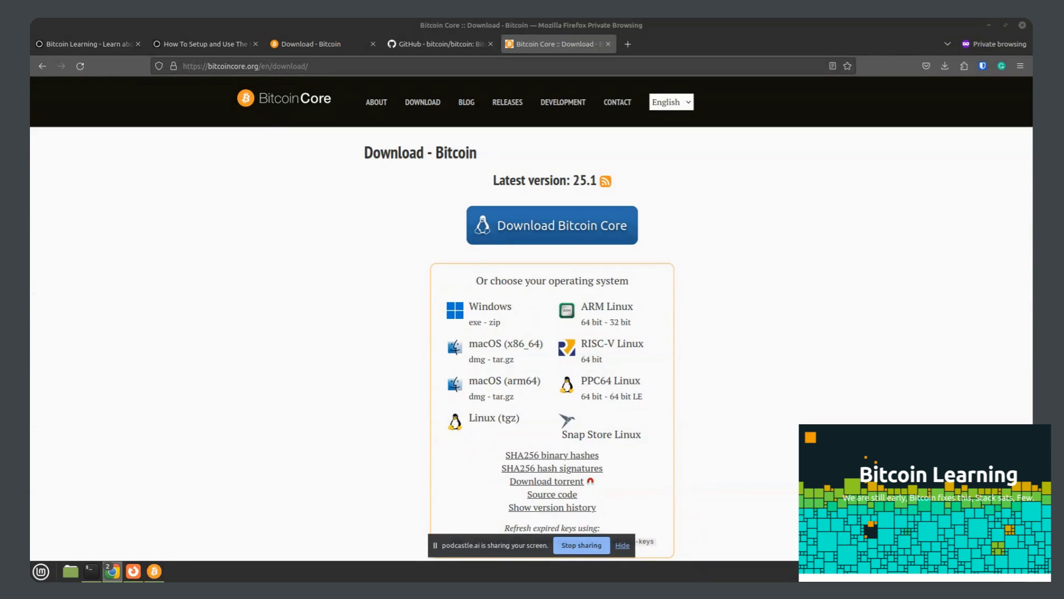
{"action": "mouse_move", "coordinate": [480, 409]}
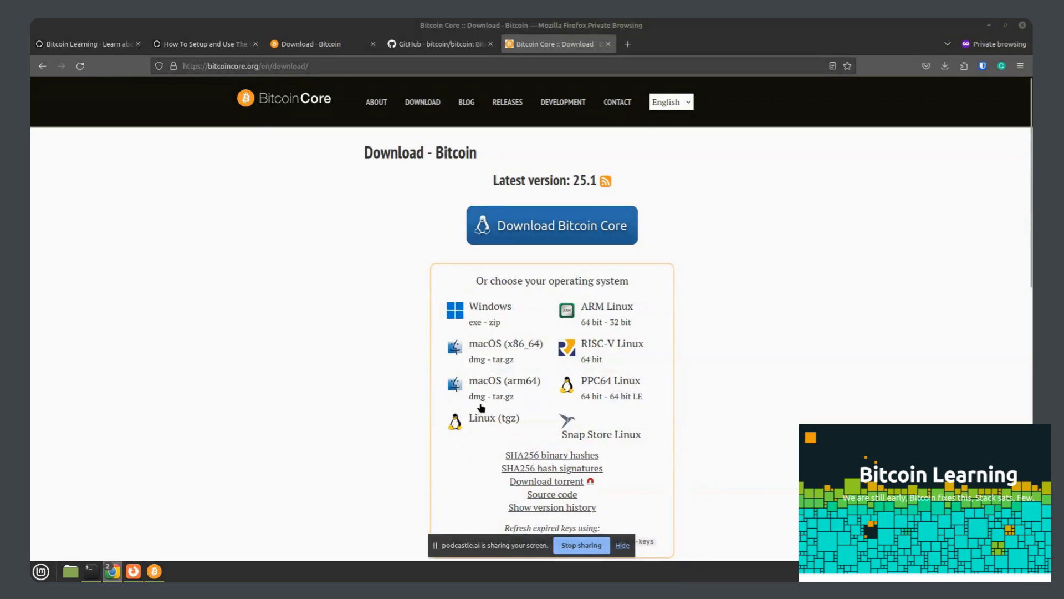
{"action": "mouse_move", "coordinate": [625, 316]}
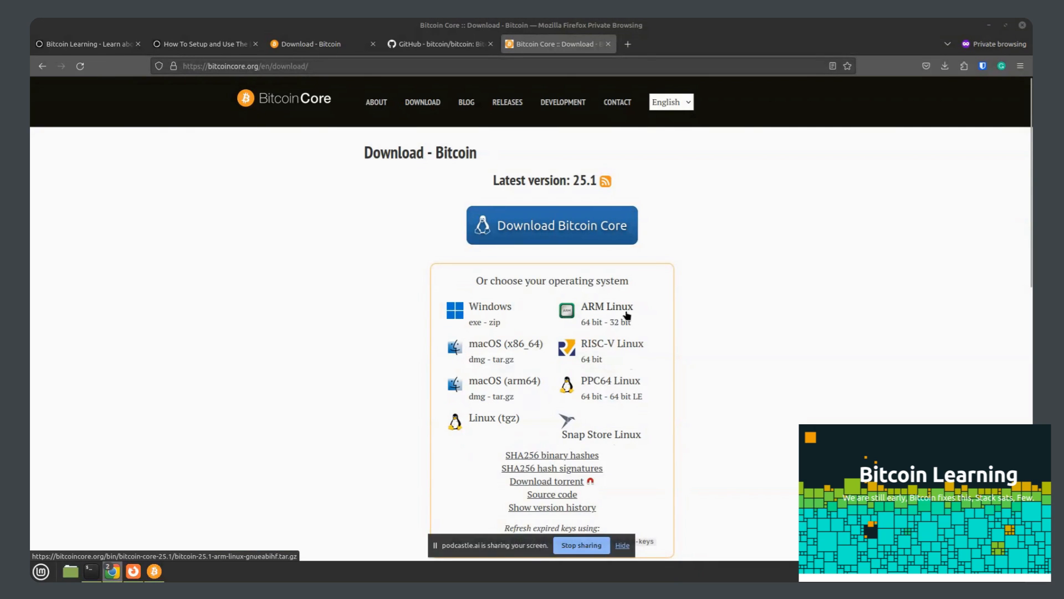
{"action": "mouse_move", "coordinate": [485, 315]}
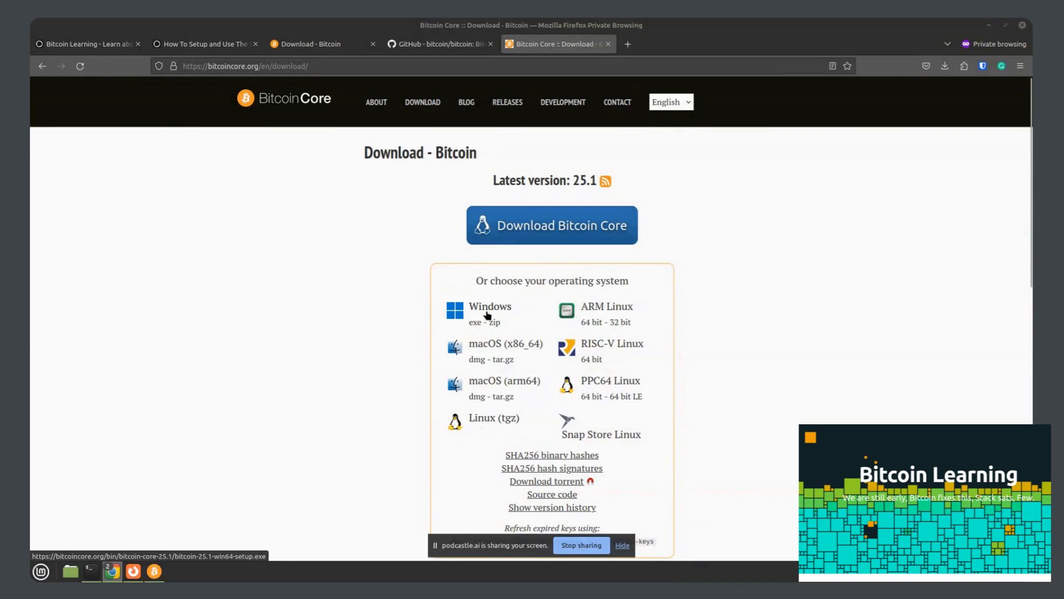
{"action": "mouse_move", "coordinate": [506, 359]}
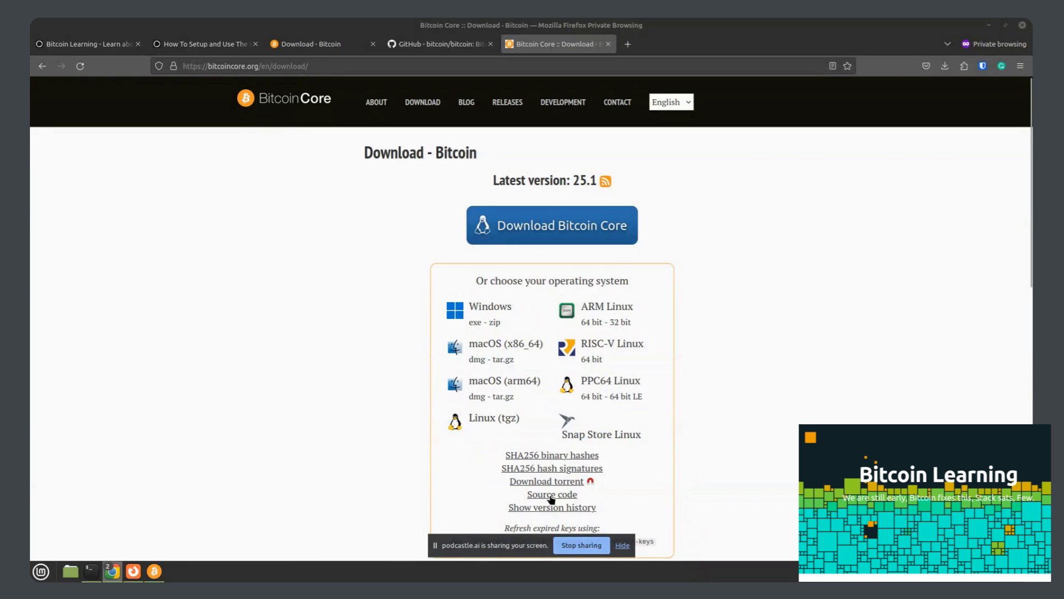
{"action": "mouse_move", "coordinate": [551, 225]}
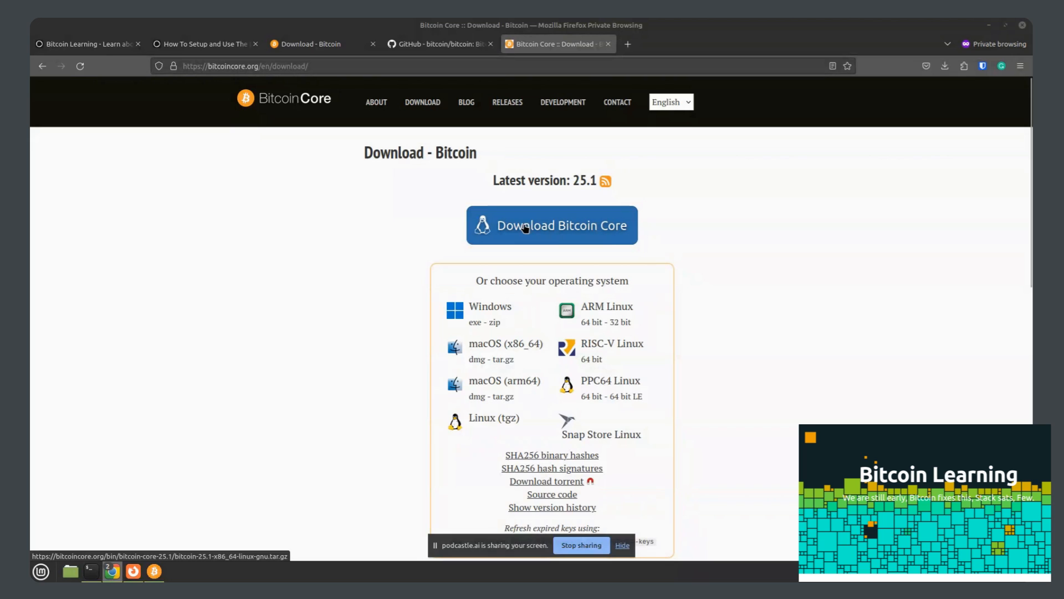
{"action": "mouse_move", "coordinate": [311, 300]}
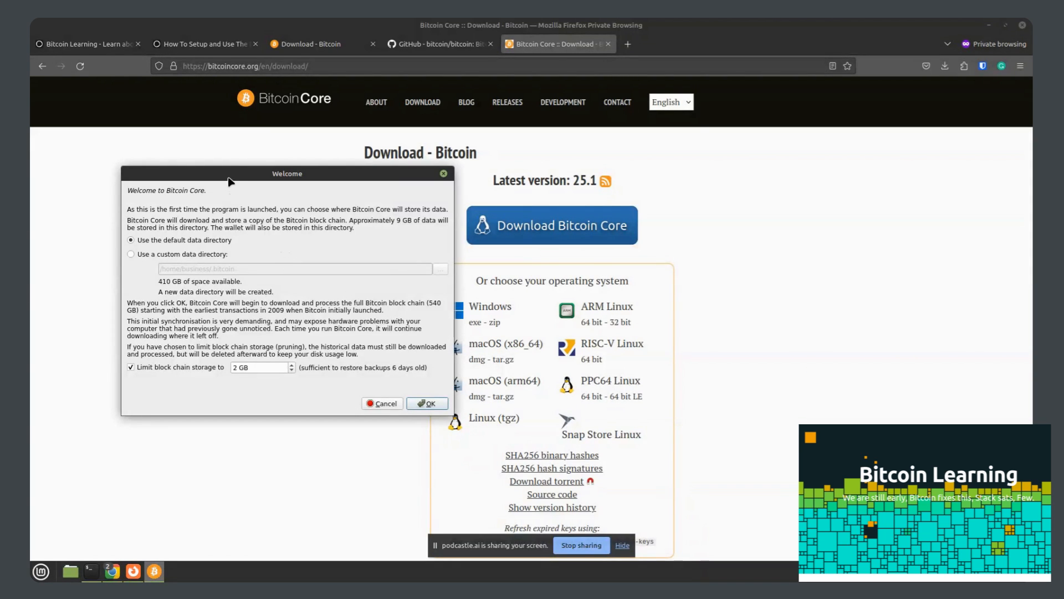
{"action": "mouse_move", "coordinate": [552, 359]}
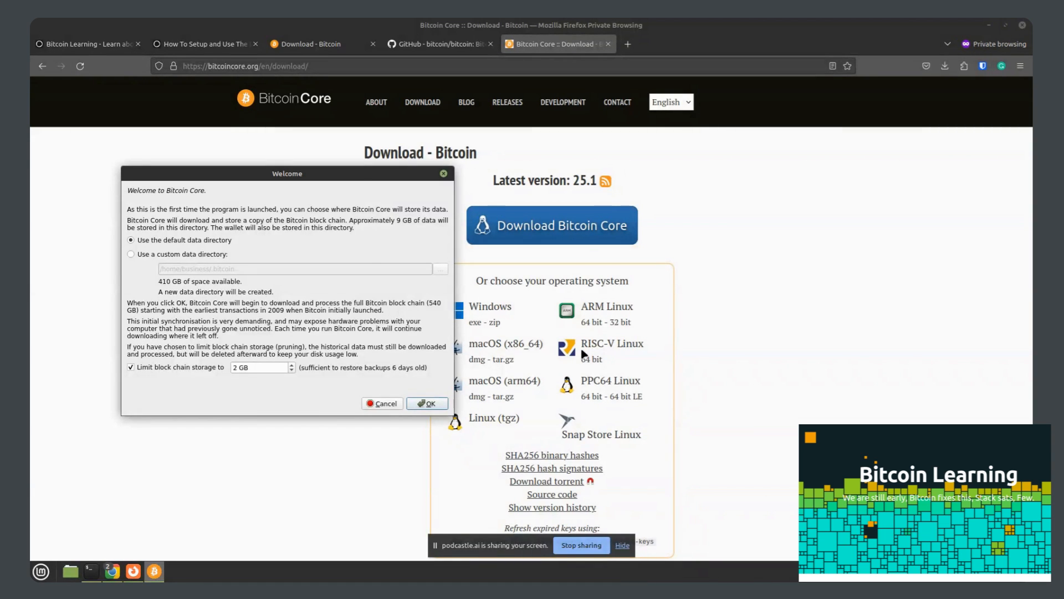
{"action": "mouse_move", "coordinate": [584, 354]}
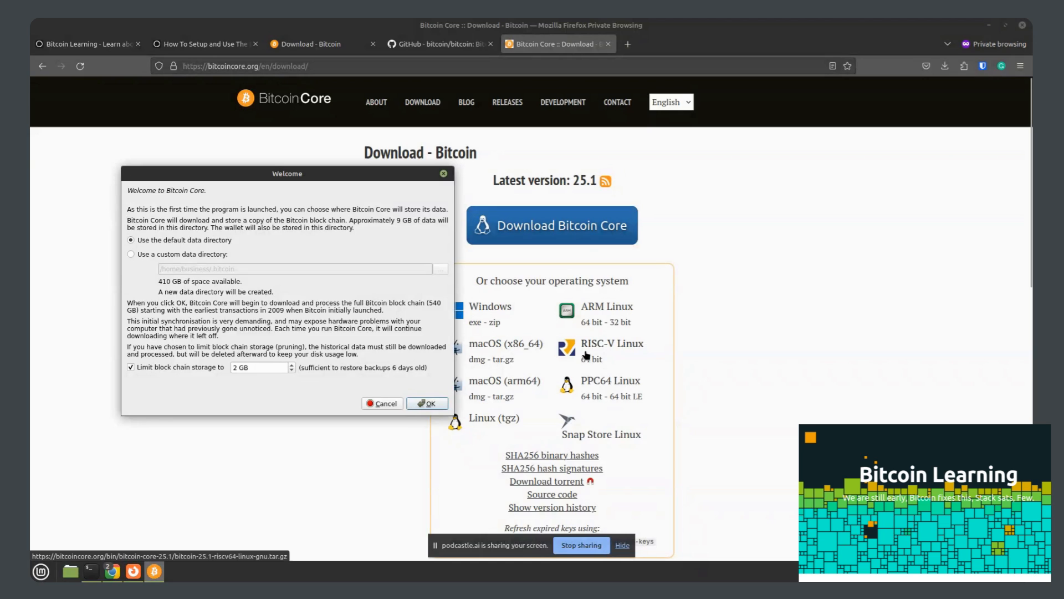
{"action": "mouse_move", "coordinate": [637, 344]}
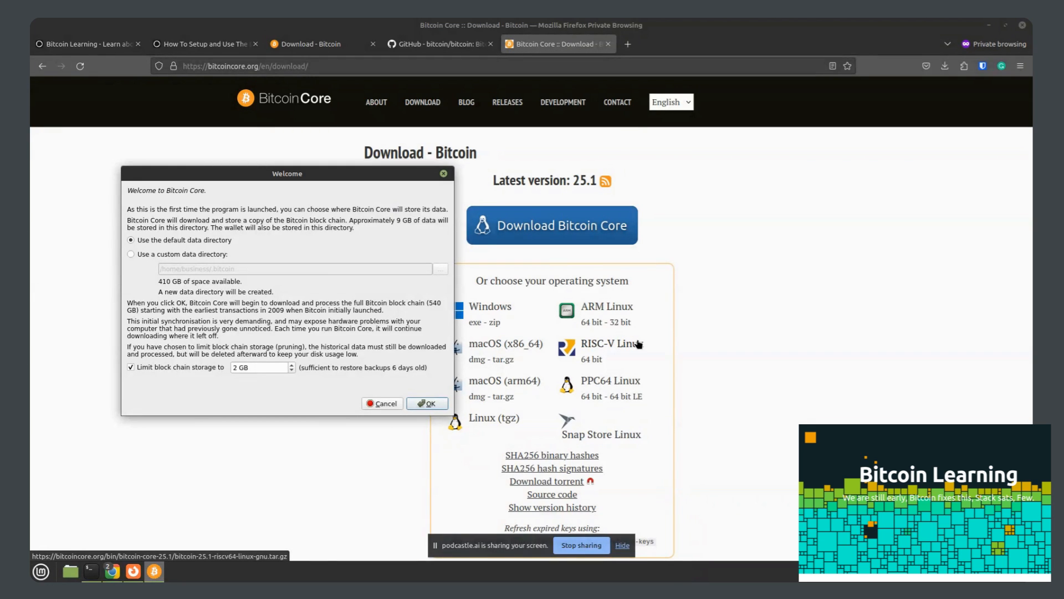
Step: Scroll the download page to read the bandwidth, space and verification guidance
{"action": "scroll", "scroll_direction": "down", "scroll_amount": 3}
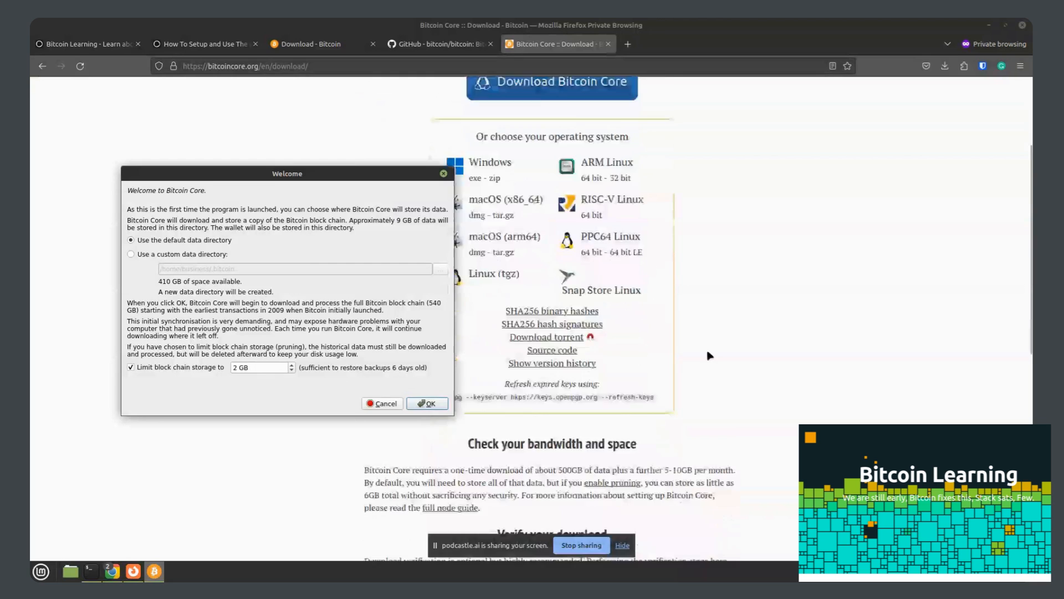
{"action": "scroll", "scroll_direction": "down", "scroll_amount": 3}
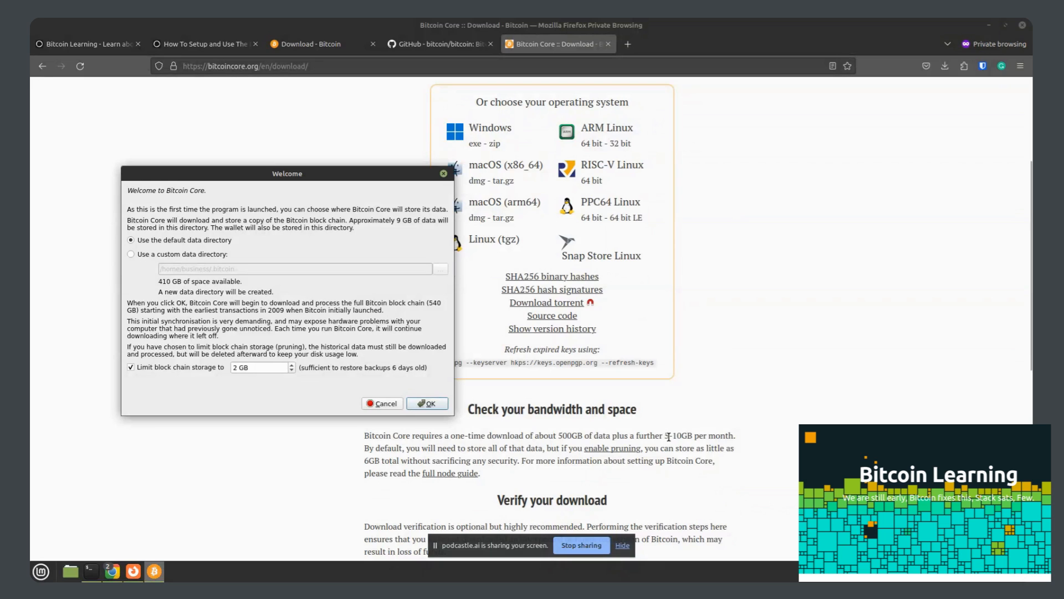
{"action": "mouse_move", "coordinate": [742, 442]}
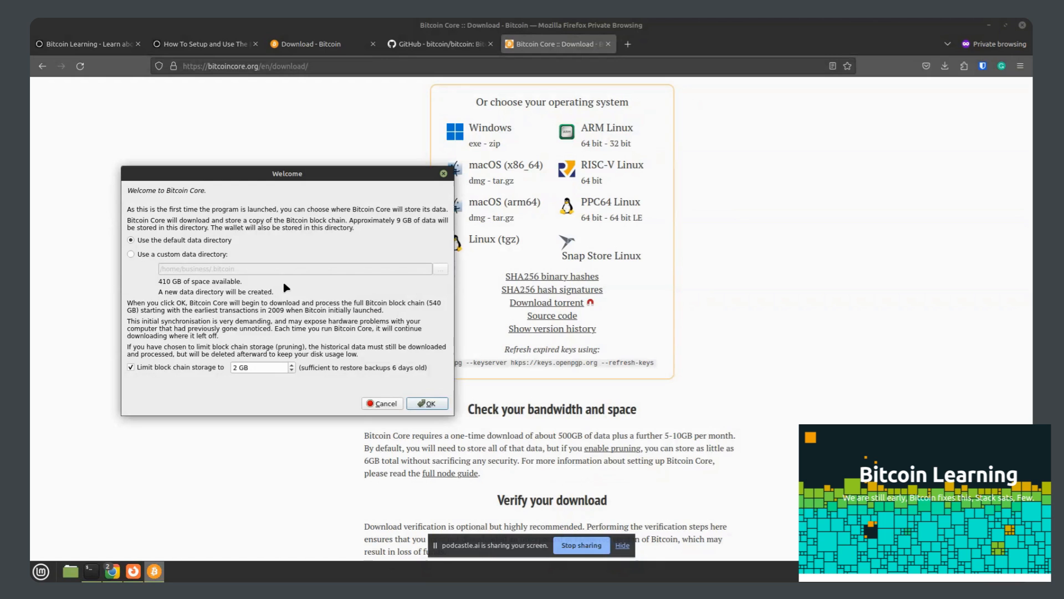
{"action": "mouse_move", "coordinate": [210, 276]}
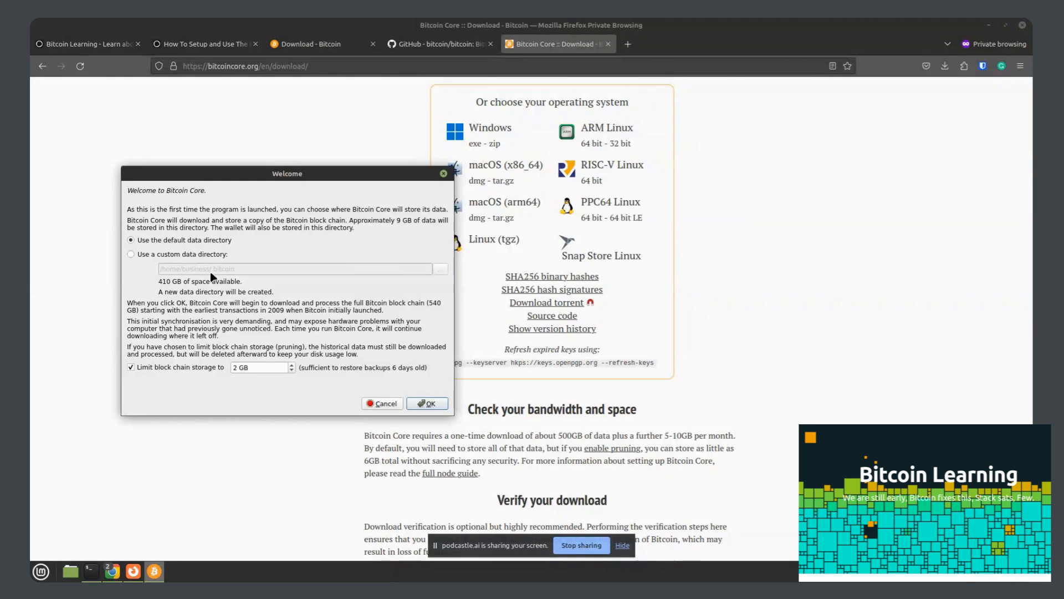
{"action": "mouse_move", "coordinate": [198, 254]}
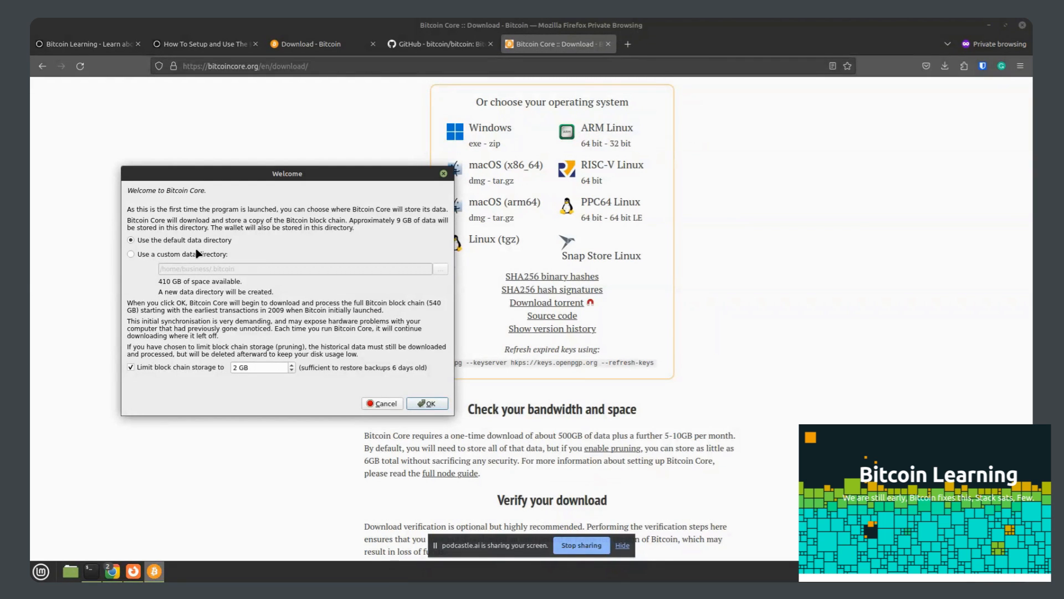
{"action": "mouse_move", "coordinate": [199, 256]}
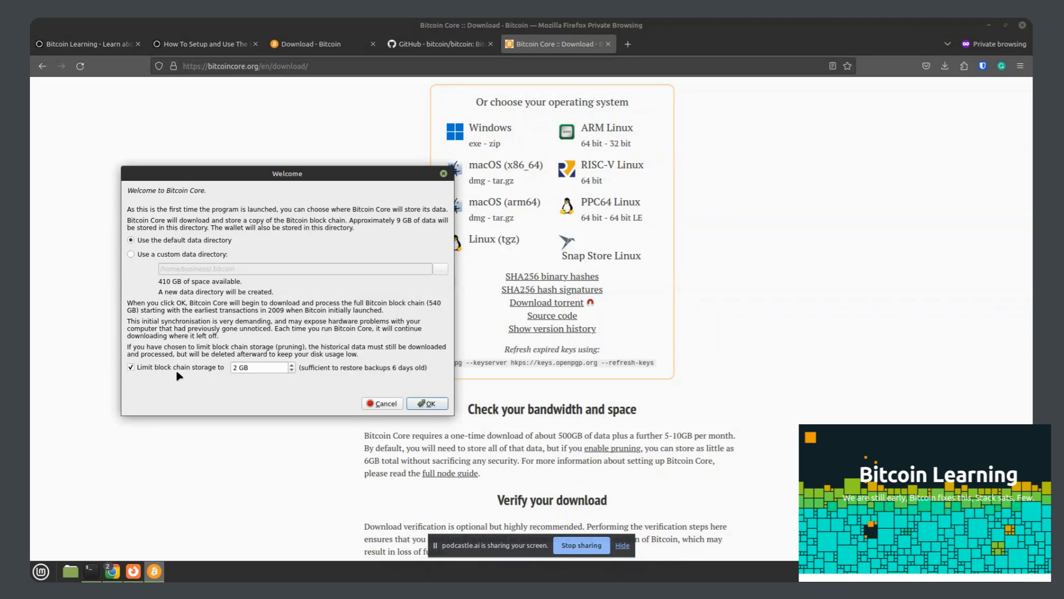
{"action": "mouse_move", "coordinate": [177, 375]}
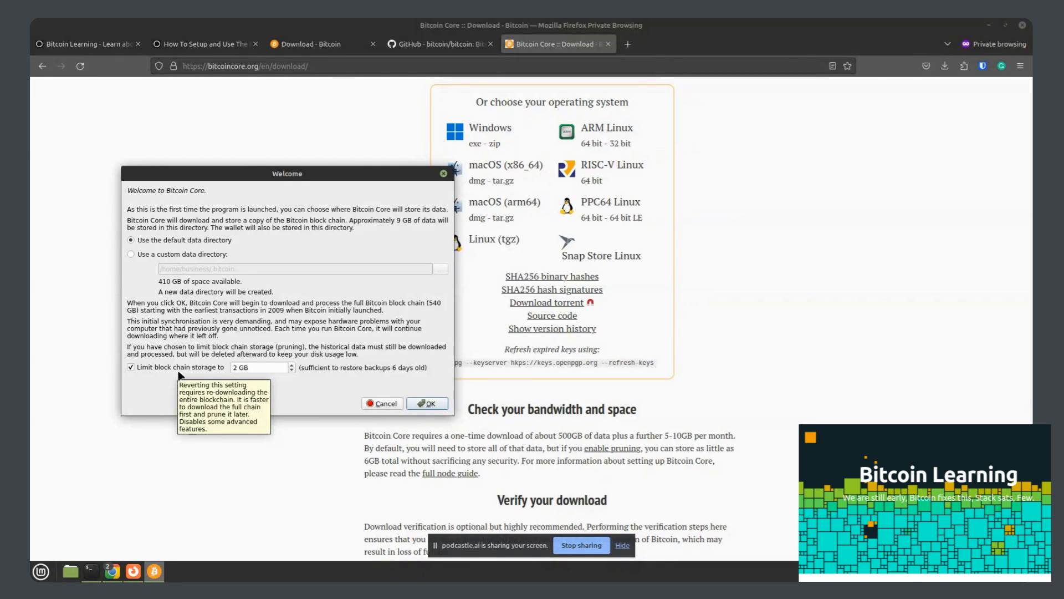
{"action": "mouse_move", "coordinate": [292, 367]}
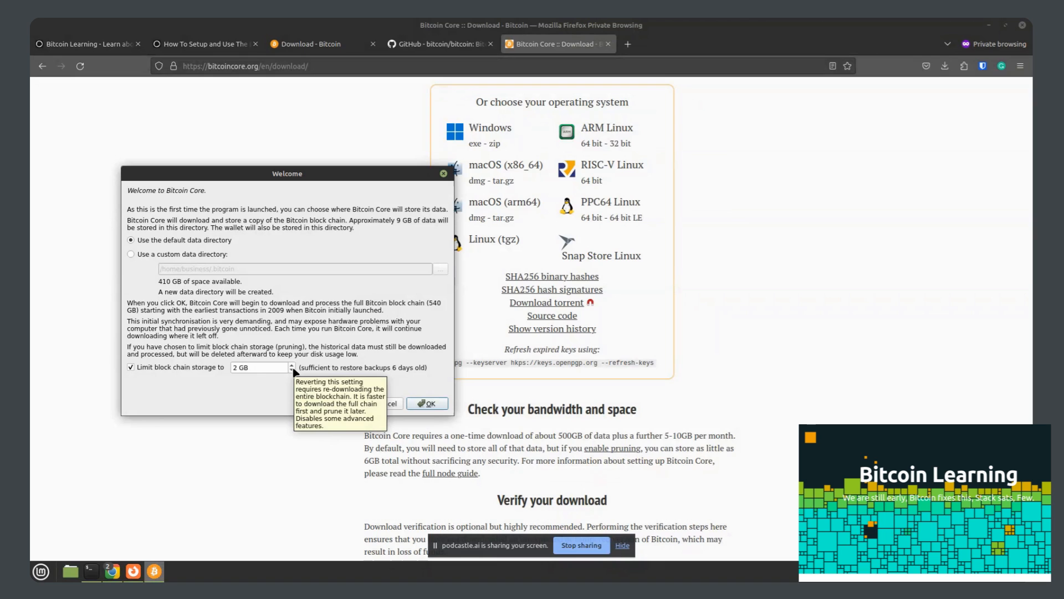
{"action": "mouse_move", "coordinate": [269, 373]}
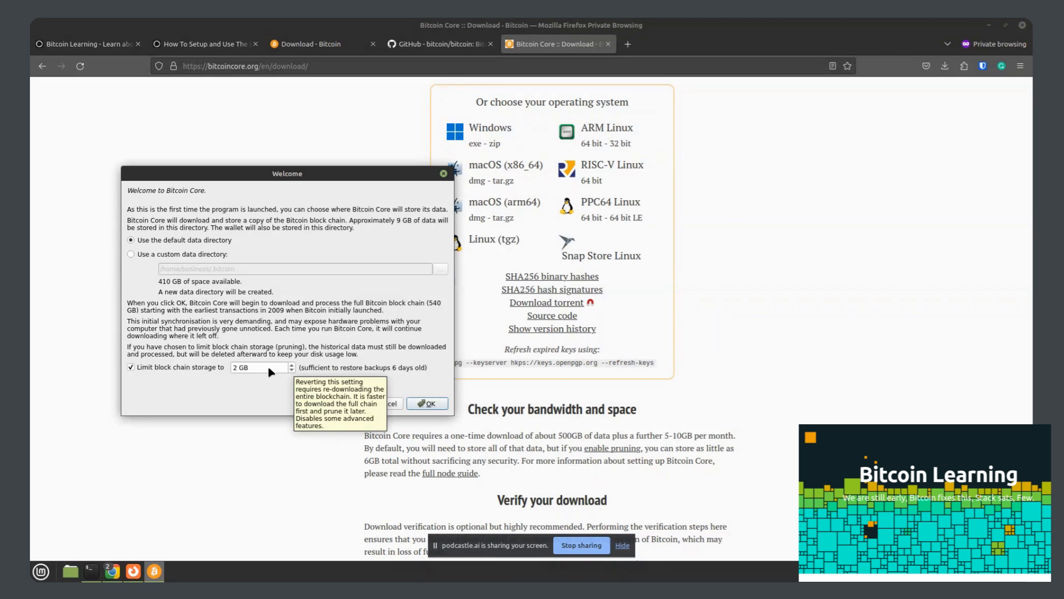
{"action": "mouse_move", "coordinate": [403, 379]}
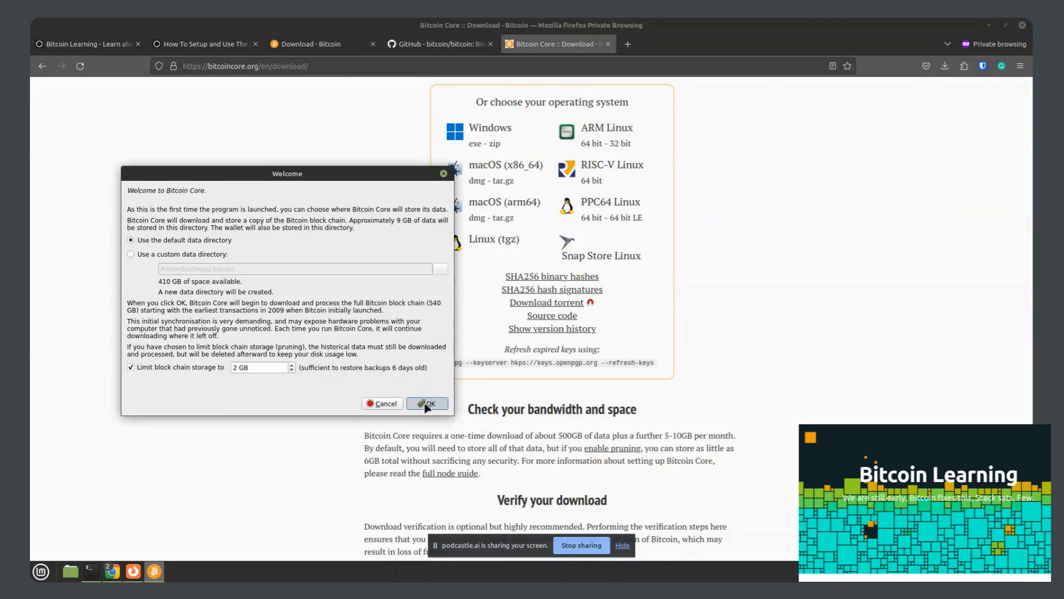
Step: Accept the Welcome dialog with the default data directory and 2 GB pruning
{"action": "left_click", "coordinate": [426, 404]}
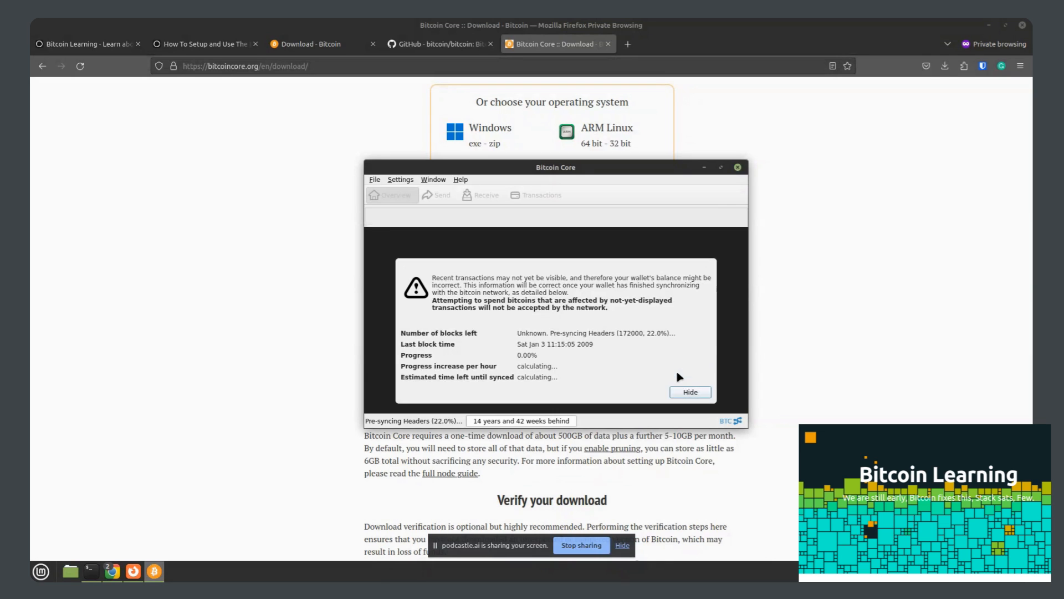
Step: Hide the synchronisation progress overlay to reveal the main window
{"action": "left_click", "coordinate": [688, 392]}
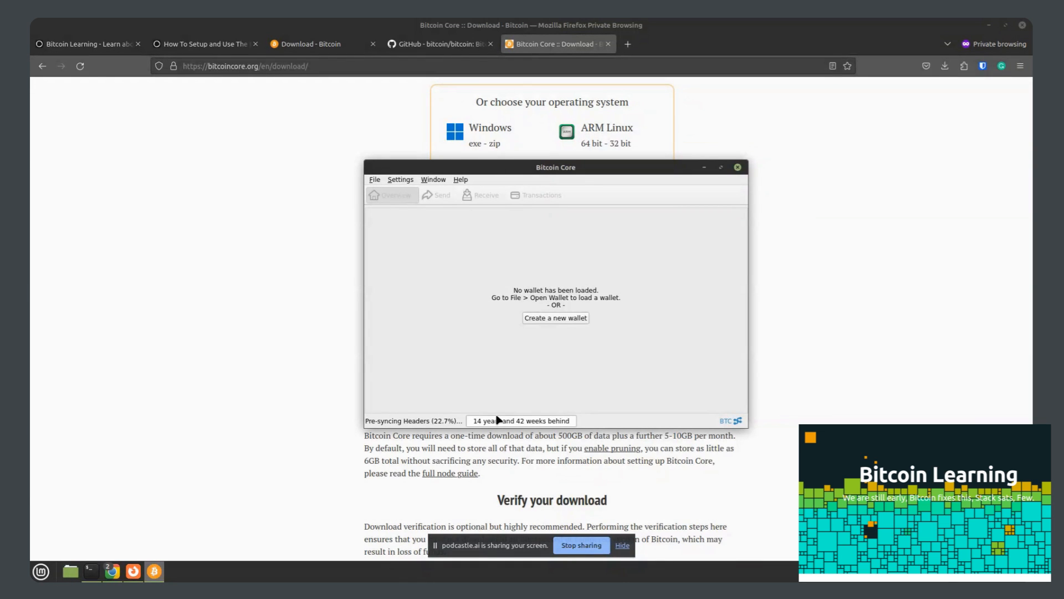
{"action": "mouse_move", "coordinate": [499, 420]}
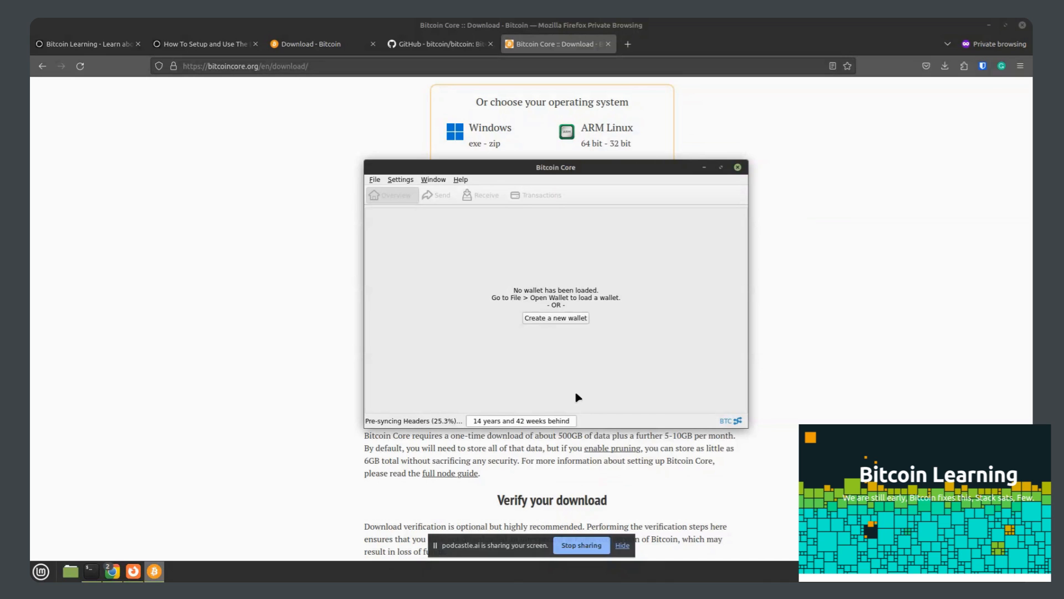
{"action": "mouse_move", "coordinate": [534, 290]}
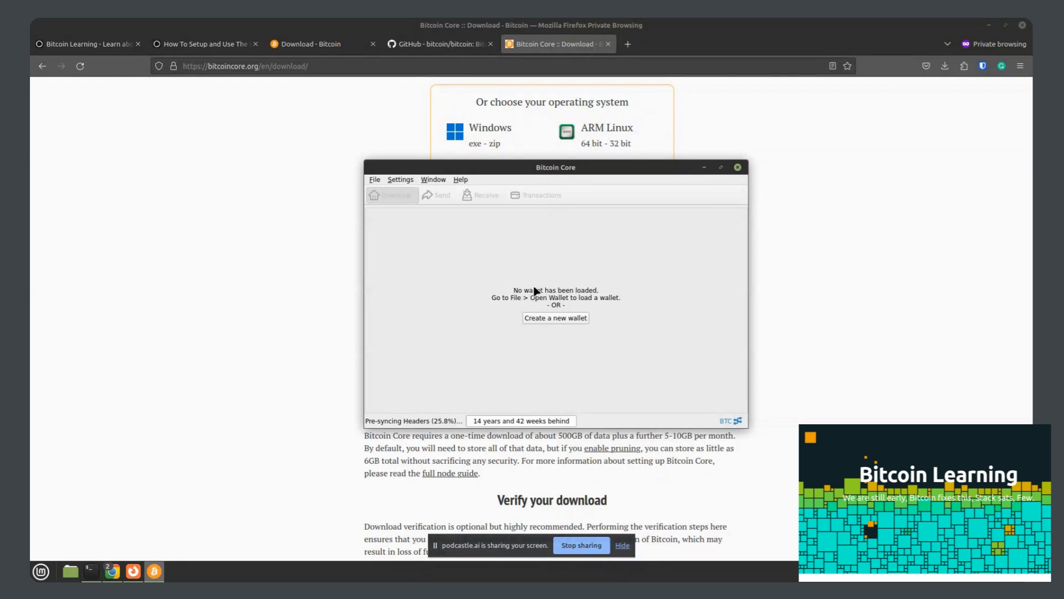
{"action": "mouse_move", "coordinate": [551, 319]}
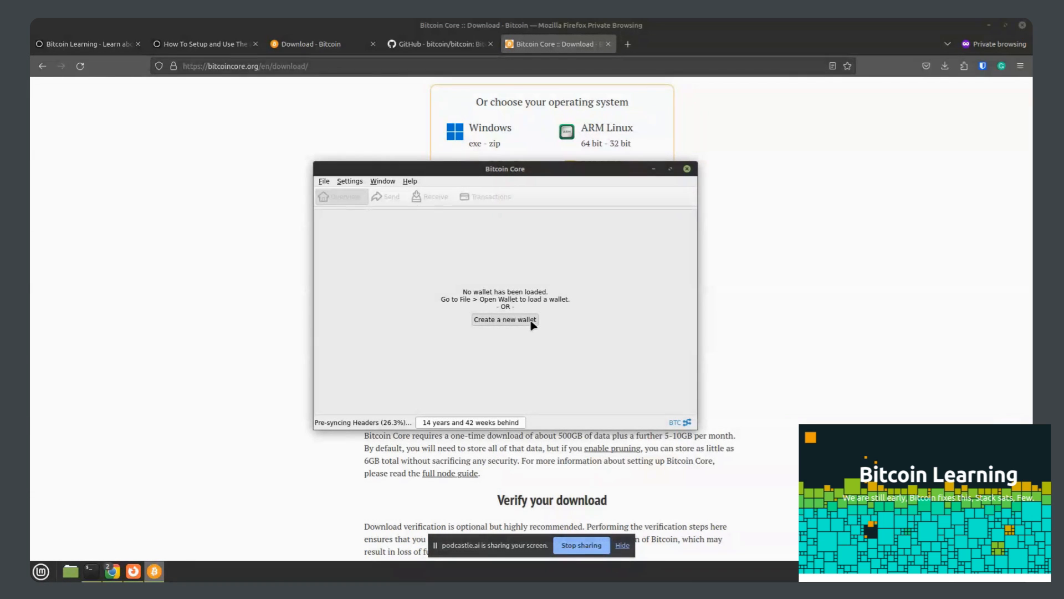
Step: Start a new wallet with encryption enabled and enter its passphrase
{"action": "left_click", "coordinate": [504, 319]}
{"action": "type", "text": "Wallet 1"}
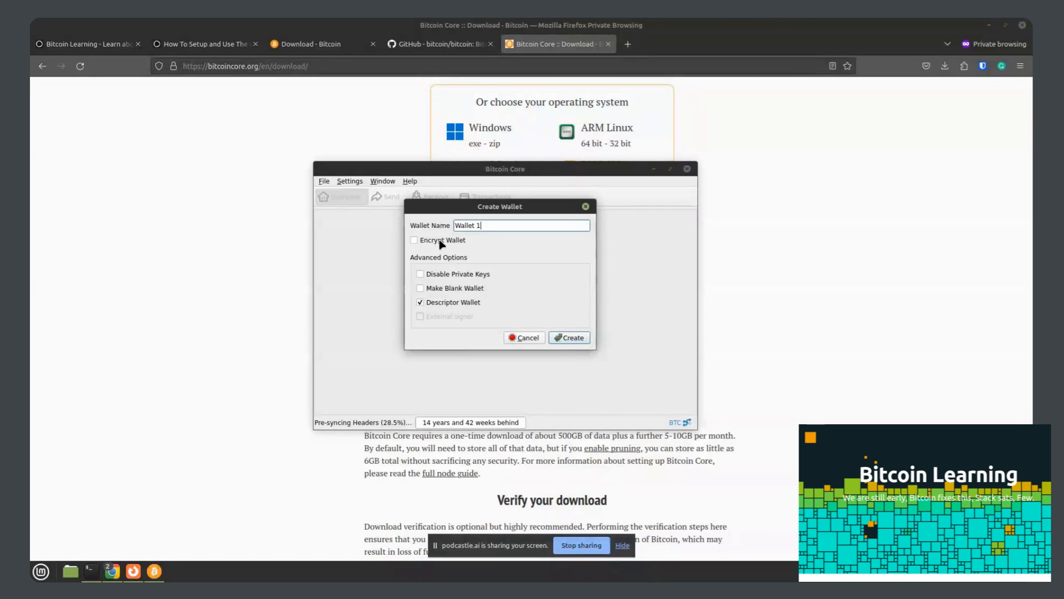
{"action": "mouse_move", "coordinate": [441, 240]}
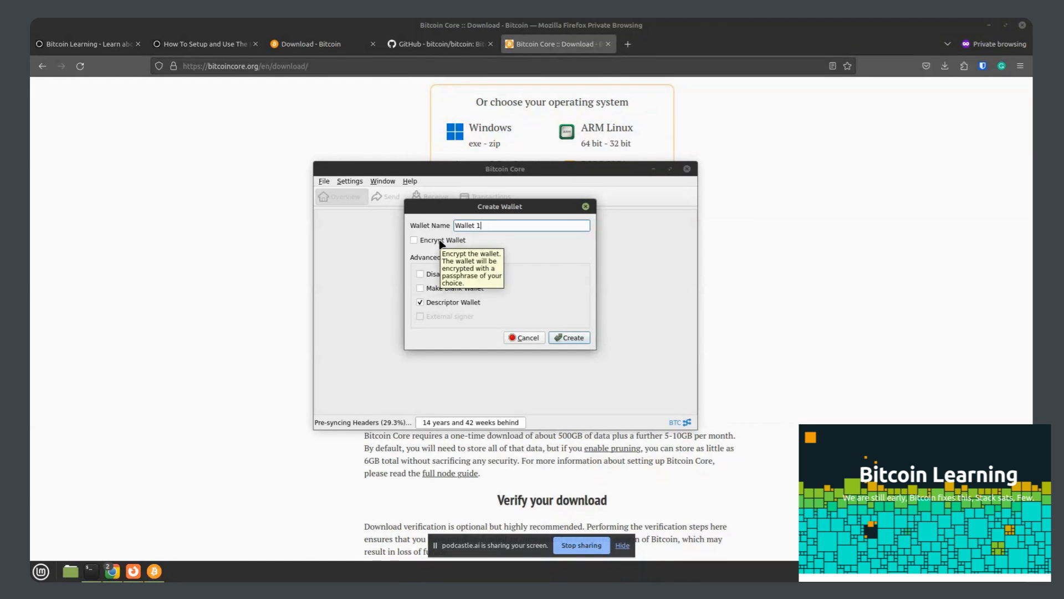
{"action": "left_click", "coordinate": [413, 240]}
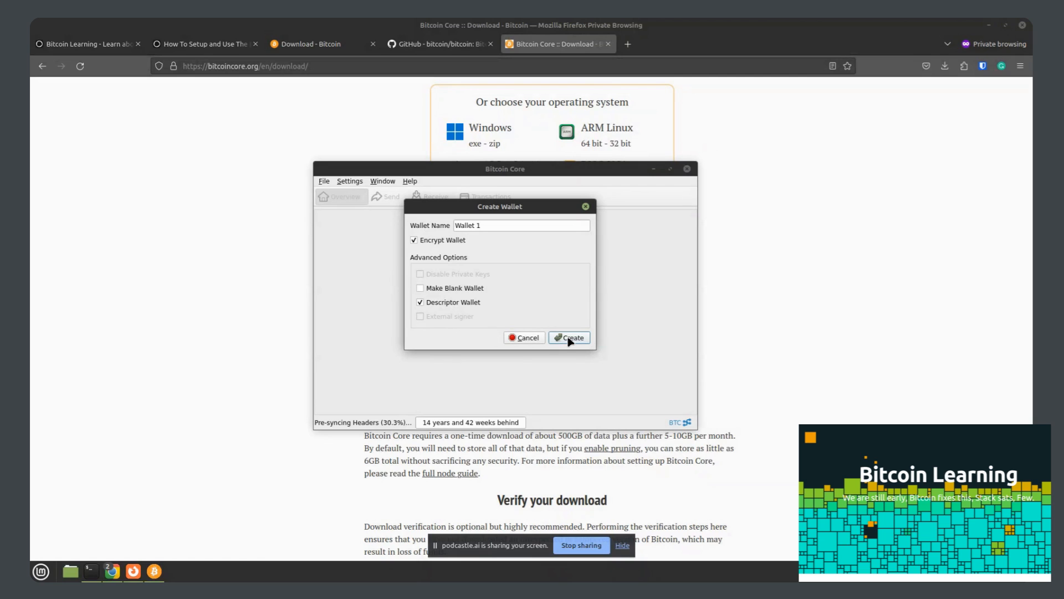
{"action": "left_click", "coordinate": [569, 337]}
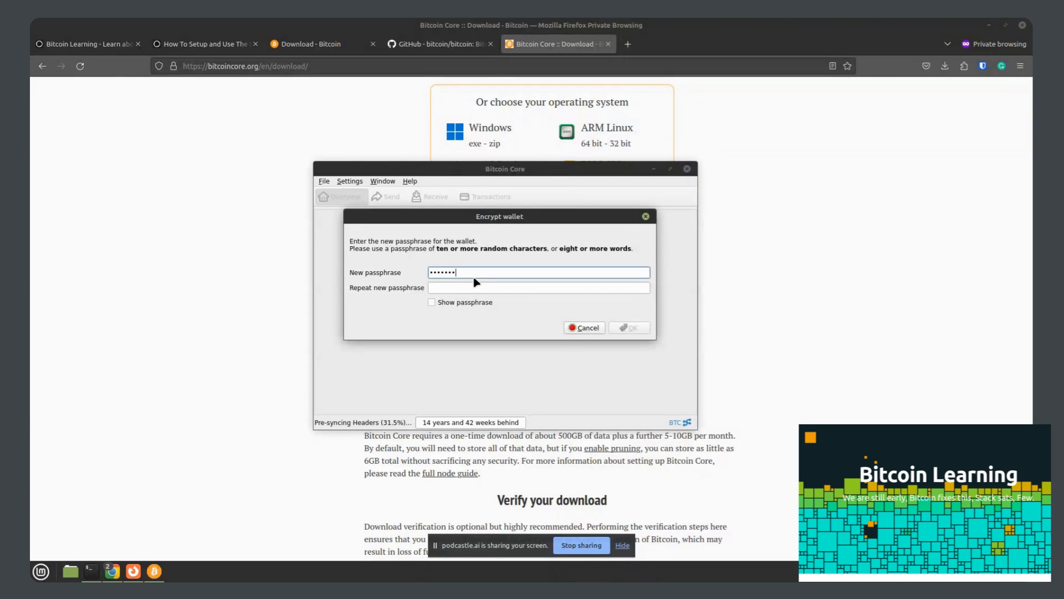
{"action": "type", "text": "••••"}
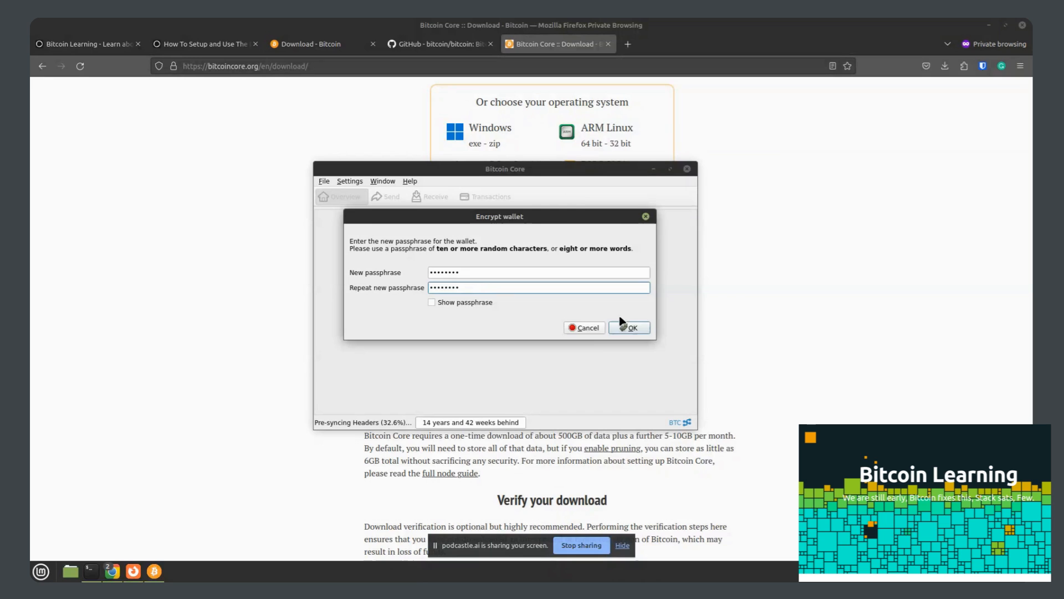
{"action": "left_click", "coordinate": [628, 327]}
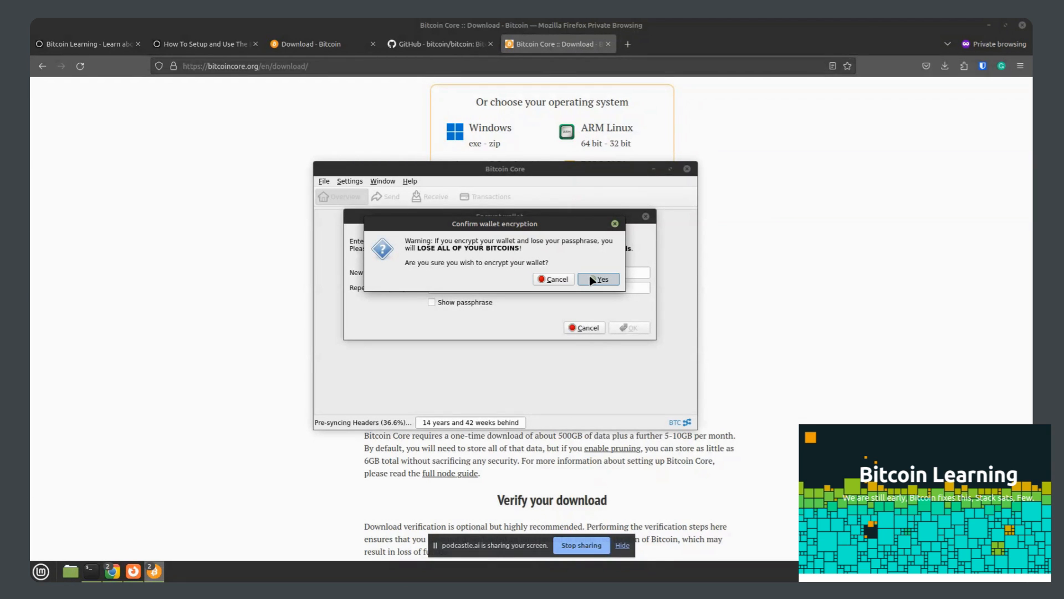
Step: Confirm the passphrase and accept the encryption warnings so Wallet 1 is created and loaded
{"action": "left_click", "coordinate": [598, 279]}
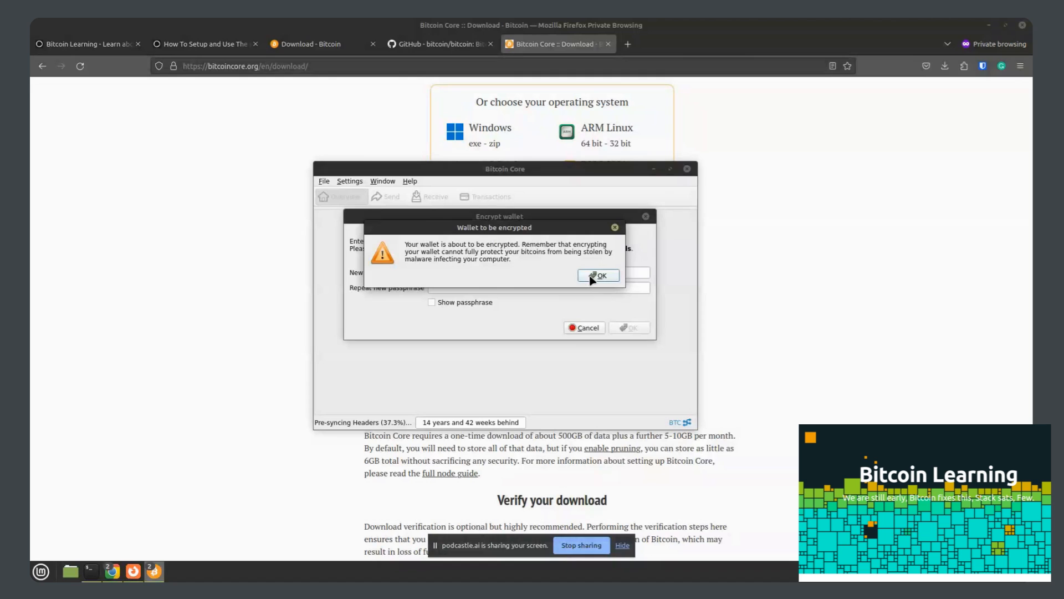
{"action": "left_click", "coordinate": [597, 275]}
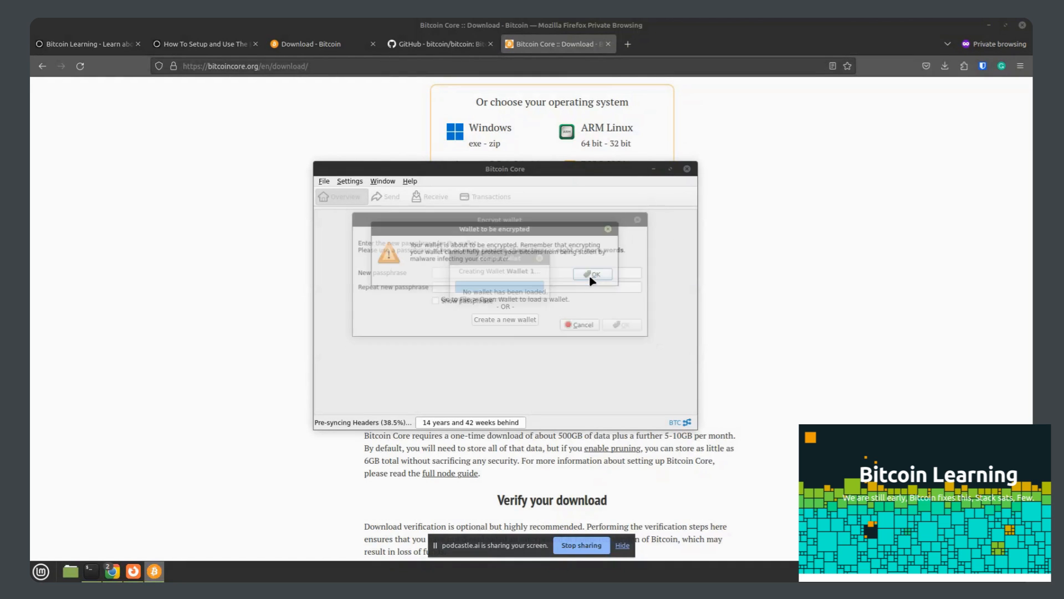
{"action": "left_click", "coordinate": [590, 274]}
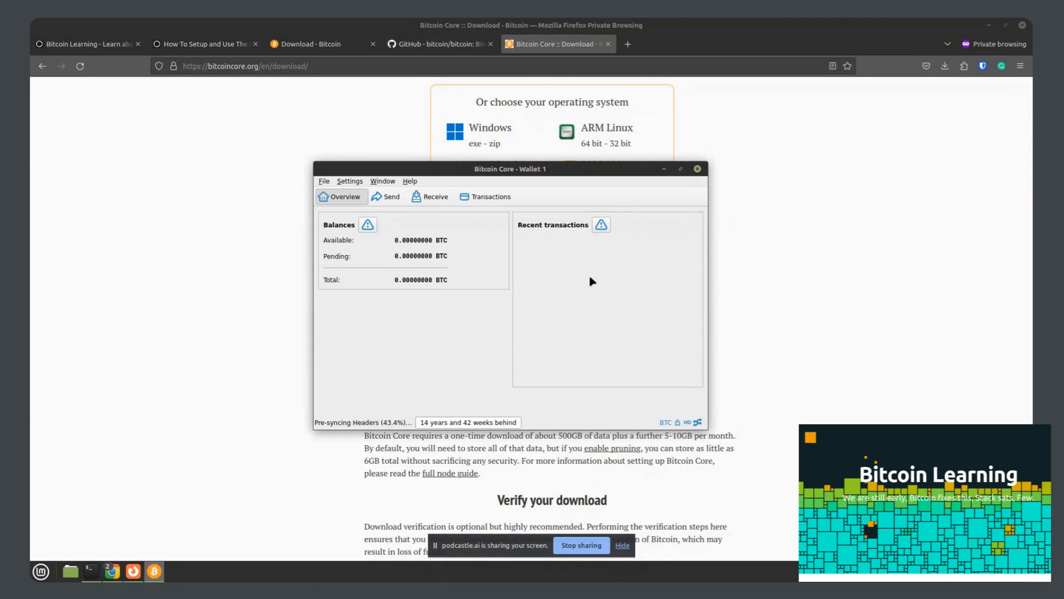
{"action": "mouse_move", "coordinate": [566, 264]}
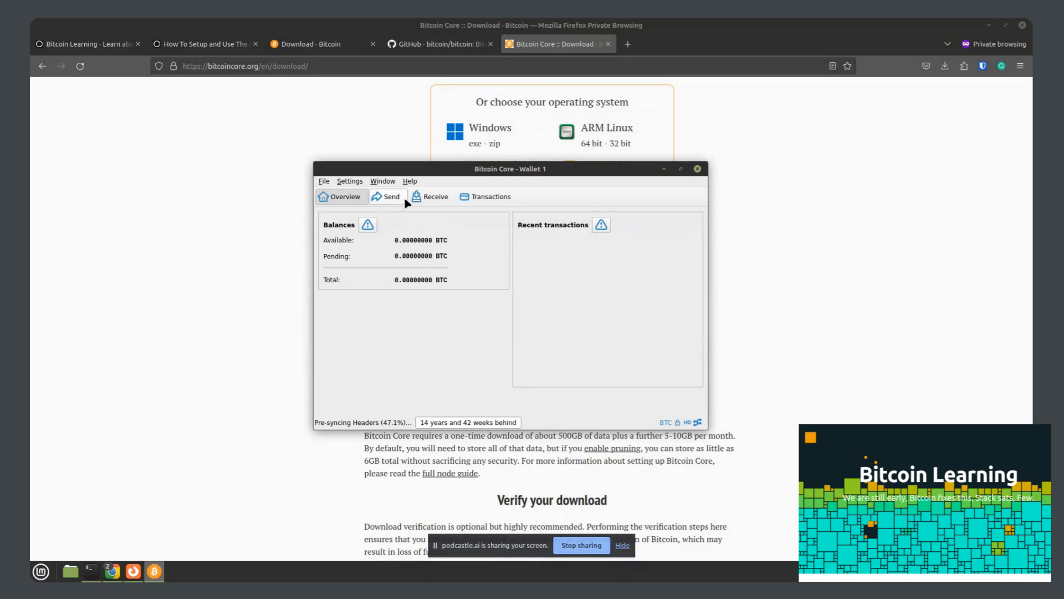
{"action": "mouse_move", "coordinate": [490, 196]}
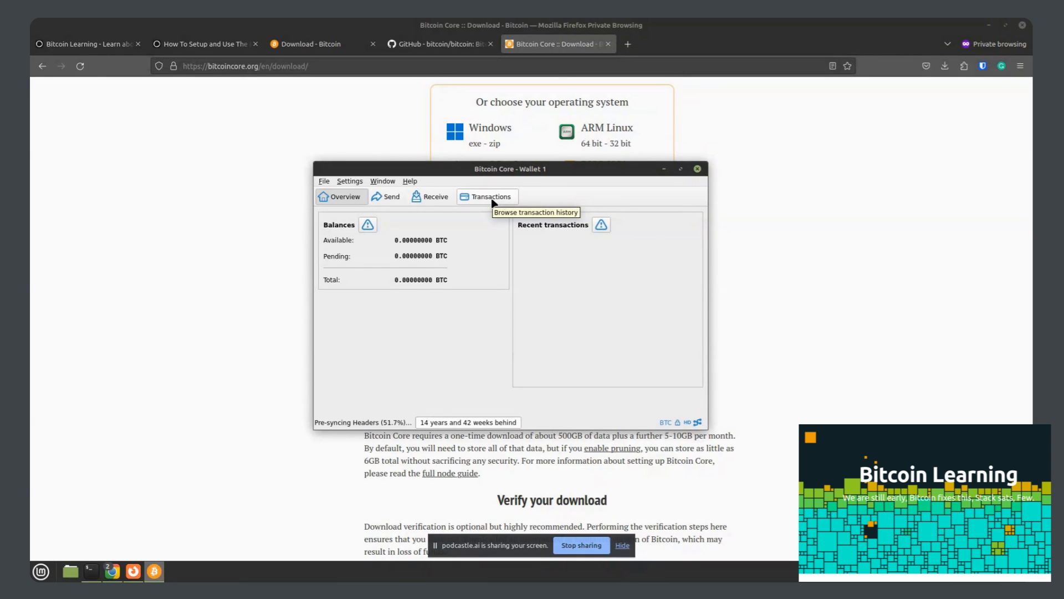
{"action": "mouse_move", "coordinate": [405, 426]}
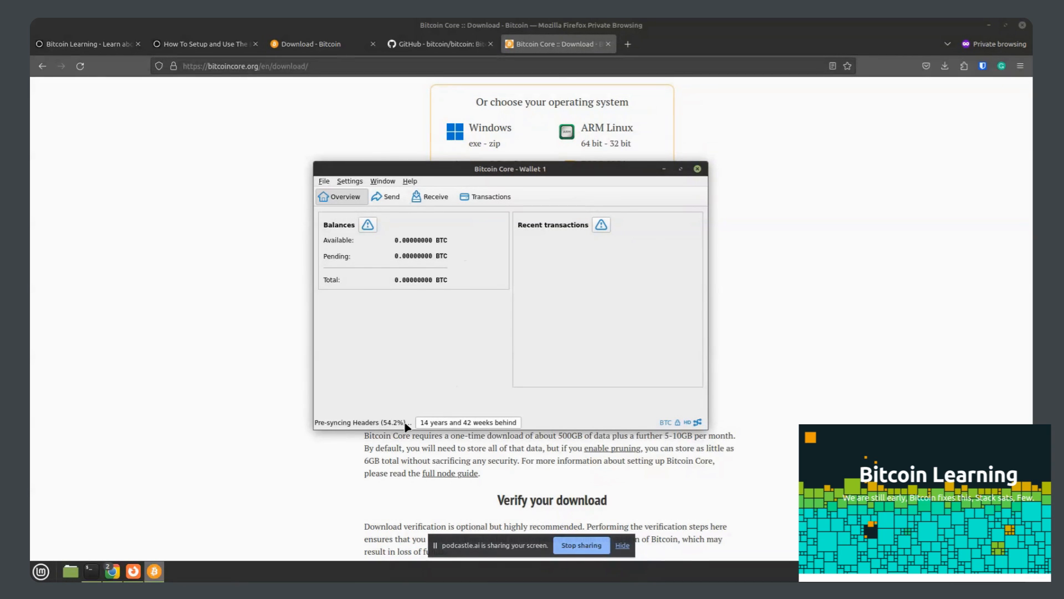
{"action": "mouse_move", "coordinate": [502, 306]}
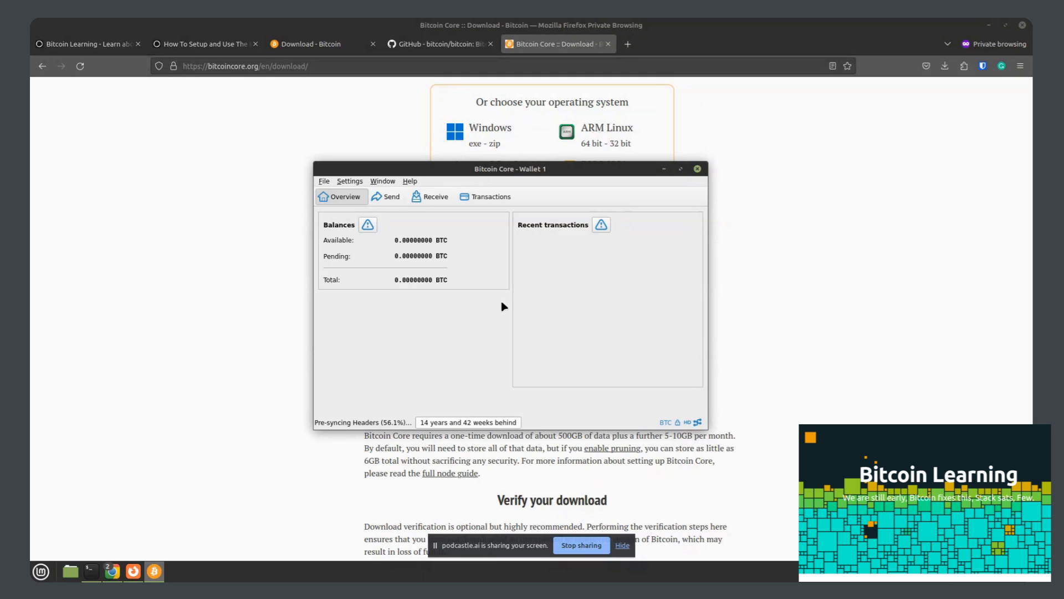
{"action": "mouse_move", "coordinate": [431, 225]}
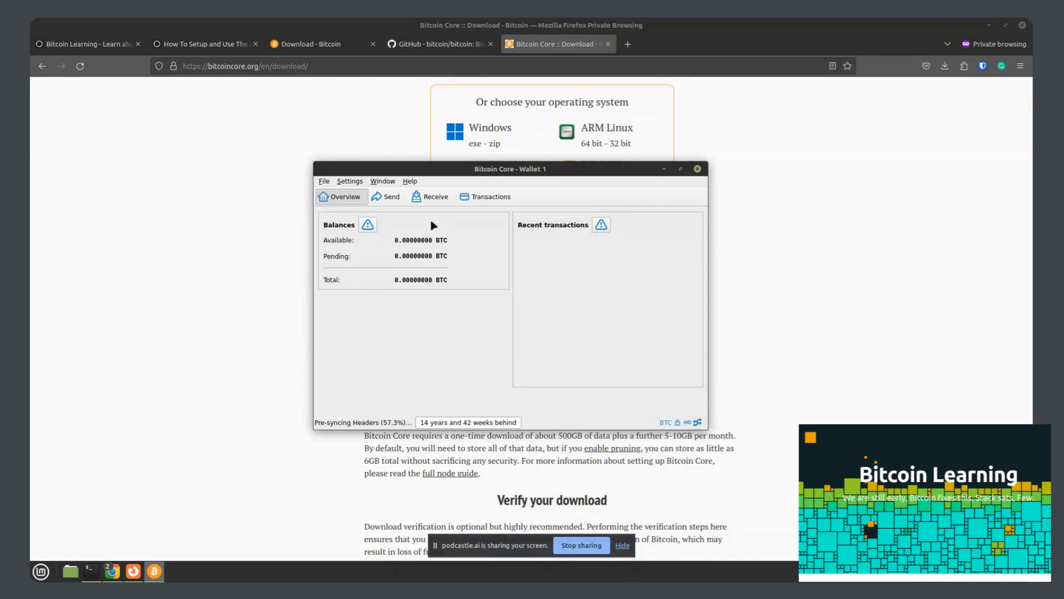
Step: Show the Send form and review the amount units, keeping BTC
{"action": "left_click", "coordinate": [391, 196]}
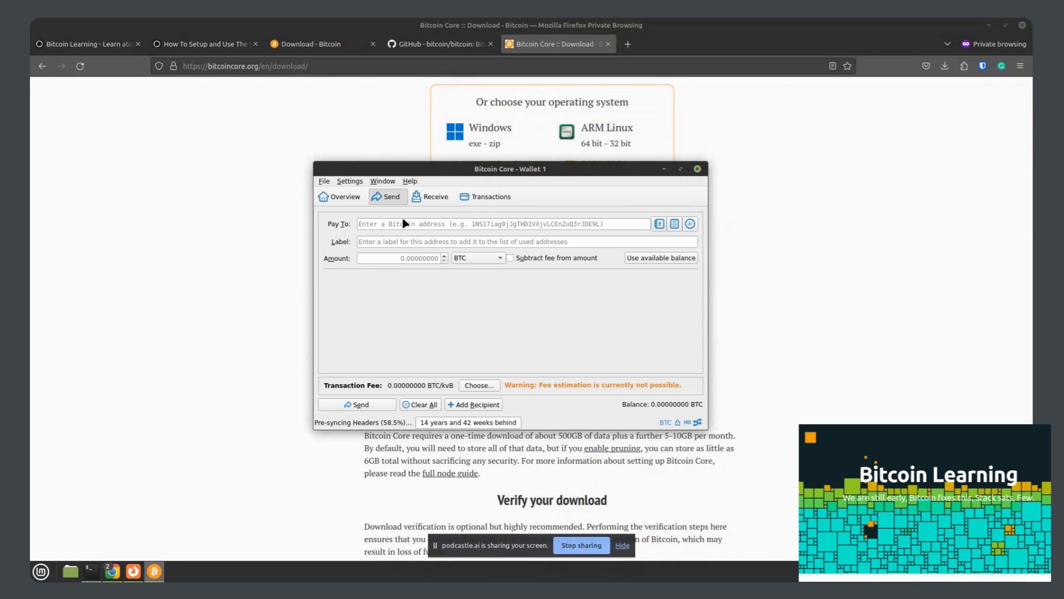
{"action": "mouse_move", "coordinate": [404, 224]}
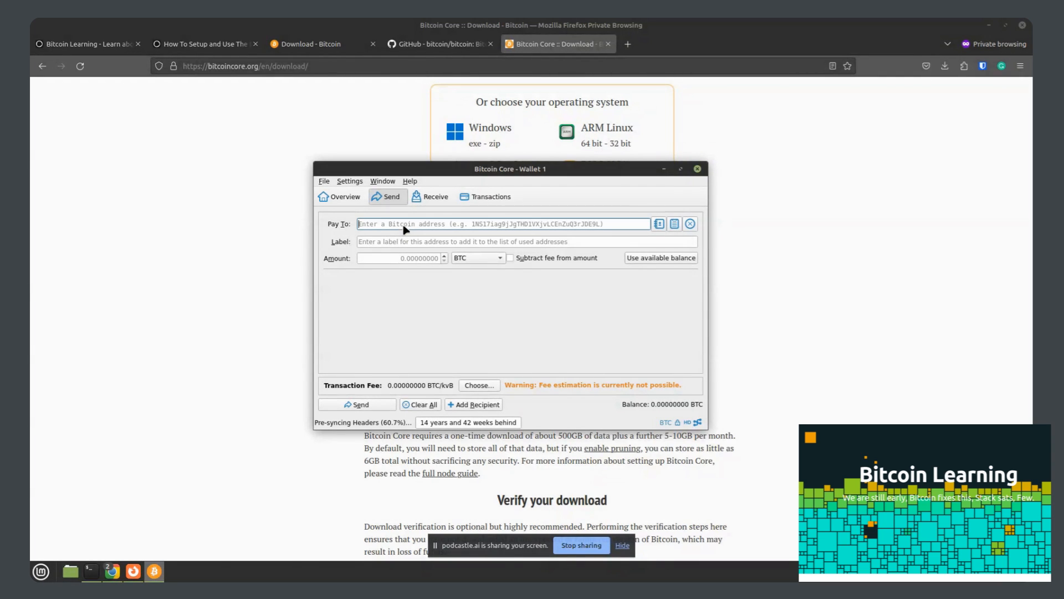
{"action": "mouse_move", "coordinate": [387, 224]}
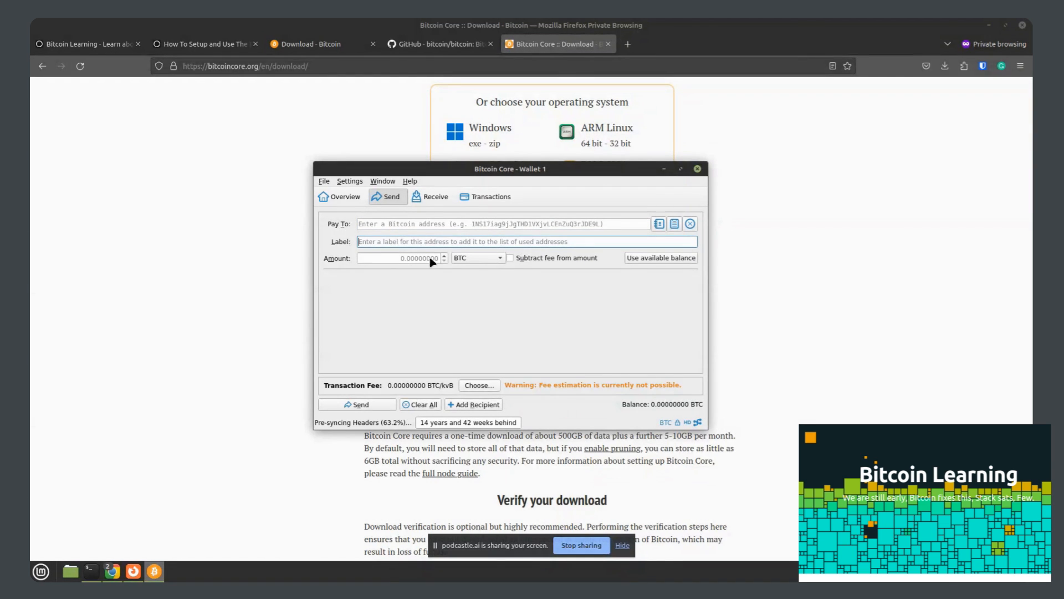
{"action": "mouse_move", "coordinate": [499, 266]}
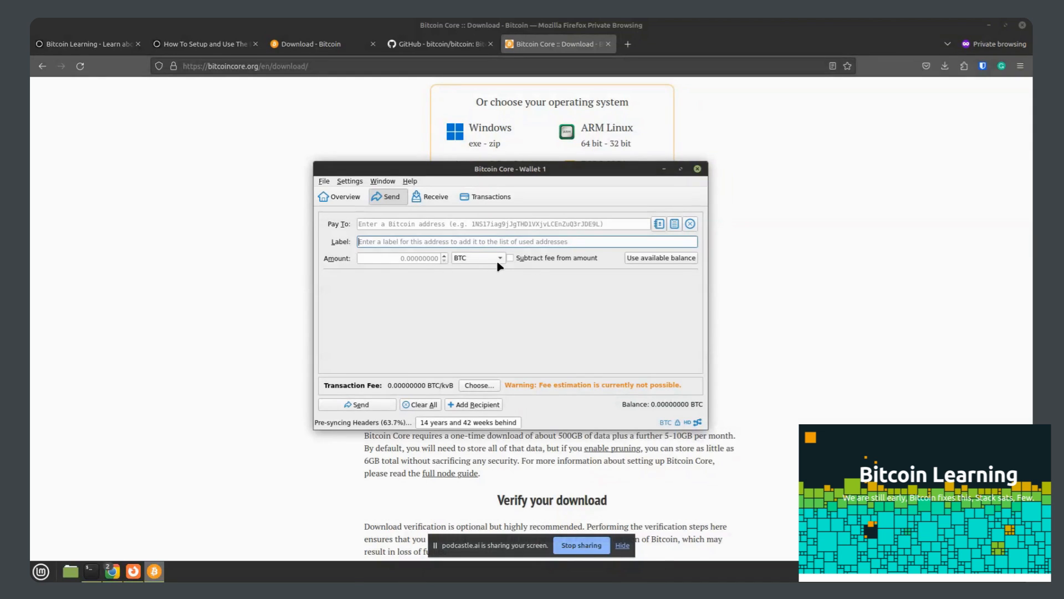
{"action": "left_click", "coordinate": [477, 257]}
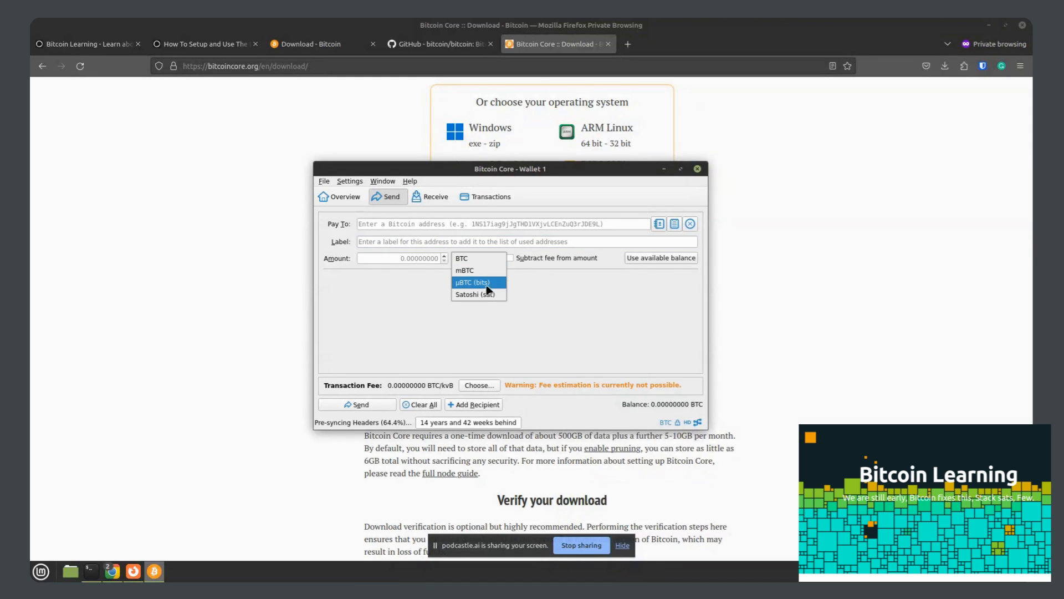
{"action": "mouse_move", "coordinate": [478, 258]}
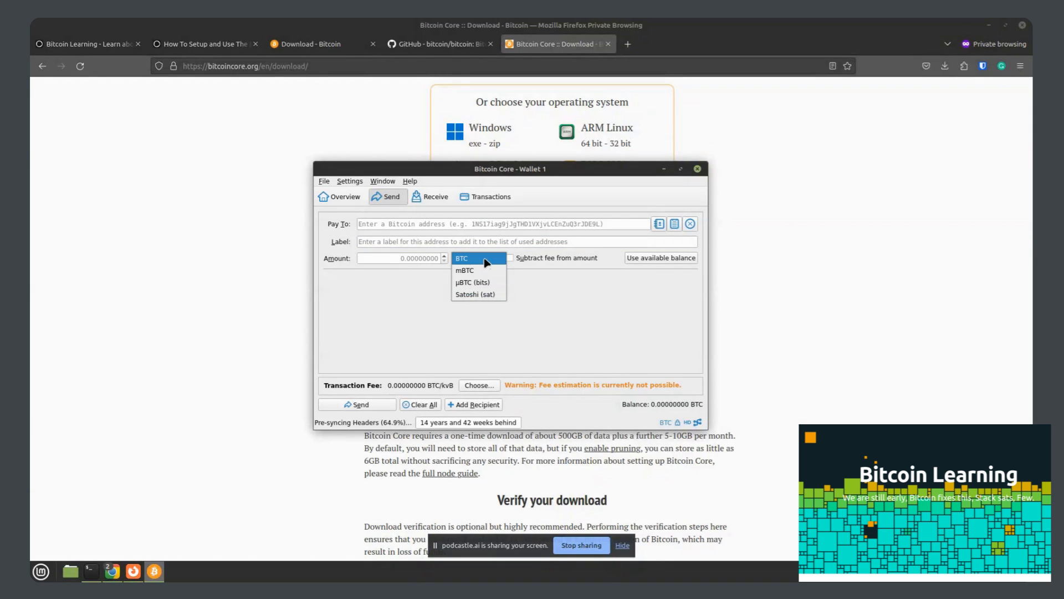
{"action": "mouse_move", "coordinate": [483, 283]}
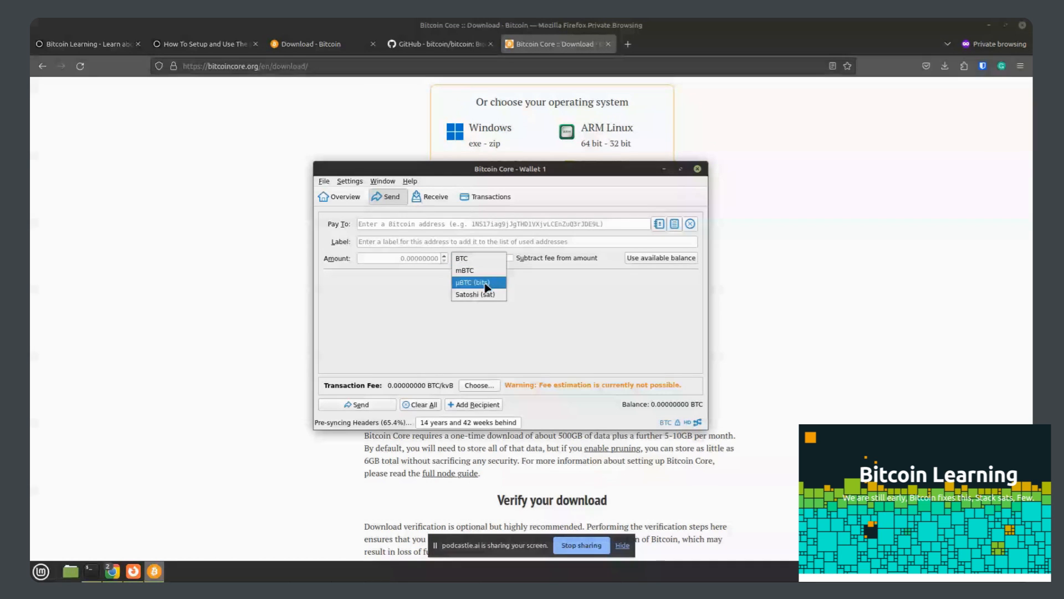
{"action": "mouse_move", "coordinate": [476, 294]}
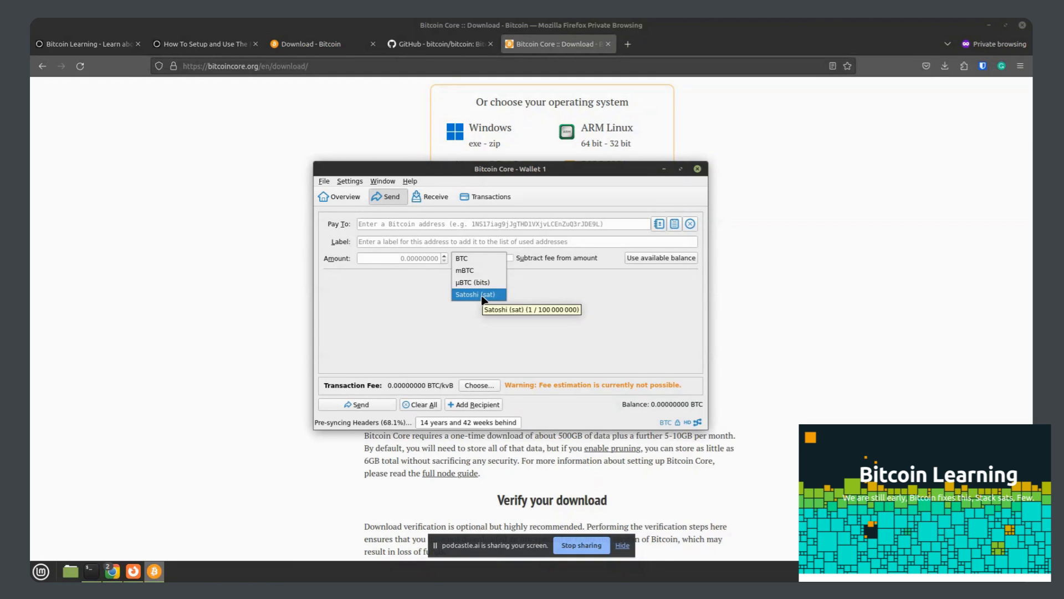
{"action": "mouse_move", "coordinate": [476, 281]}
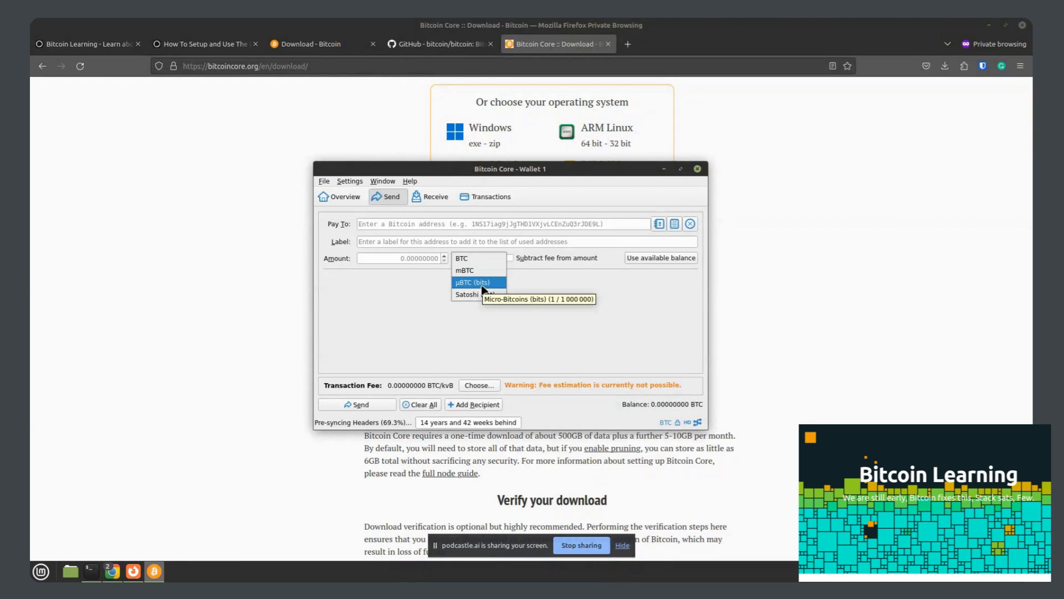
{"action": "mouse_move", "coordinate": [465, 271]}
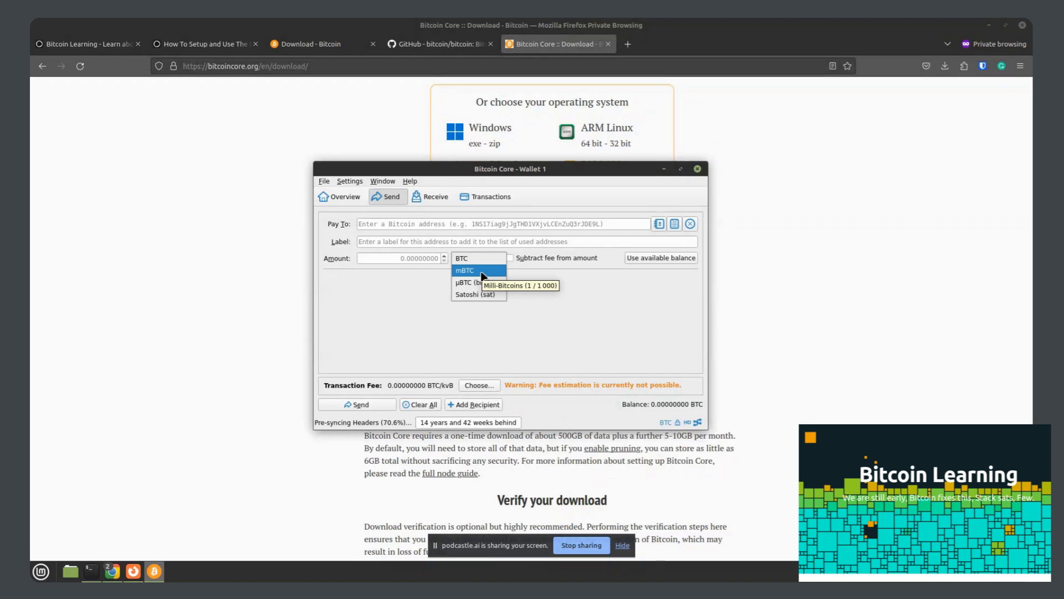
{"action": "left_click", "coordinate": [476, 257]}
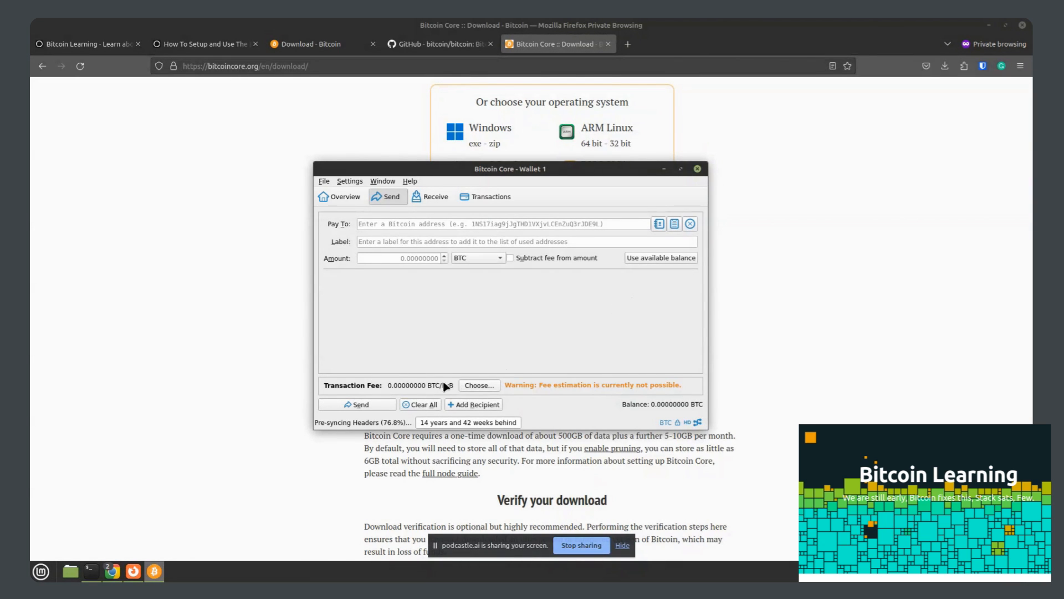
Step: Expand the transaction fee choices, try Custom then keep Recommended, and toggle Replace-By-Fee off and on
{"action": "left_click", "coordinate": [479, 384]}
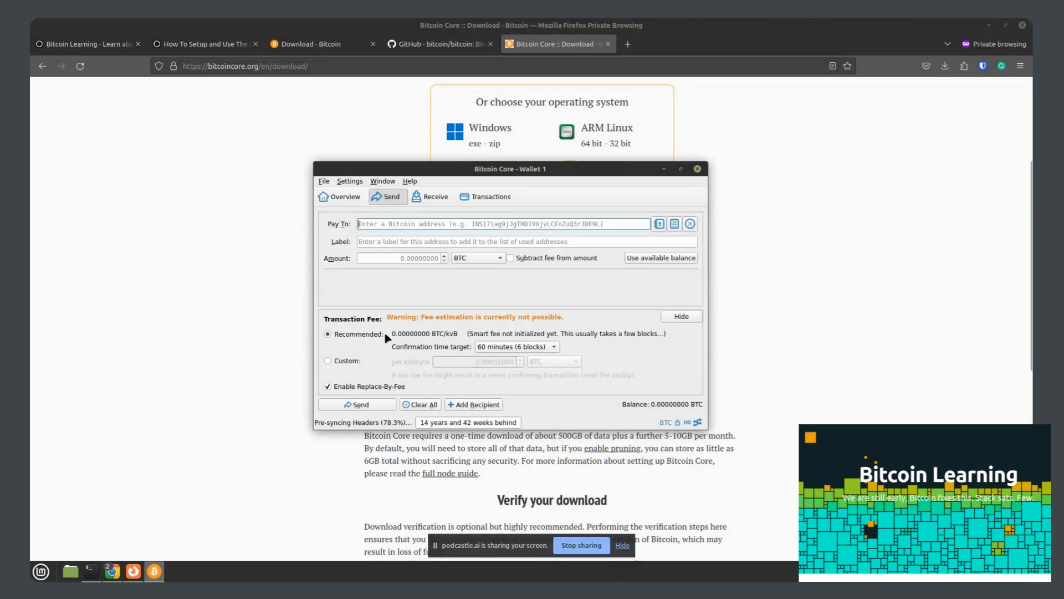
{"action": "left_click", "coordinate": [328, 360]}
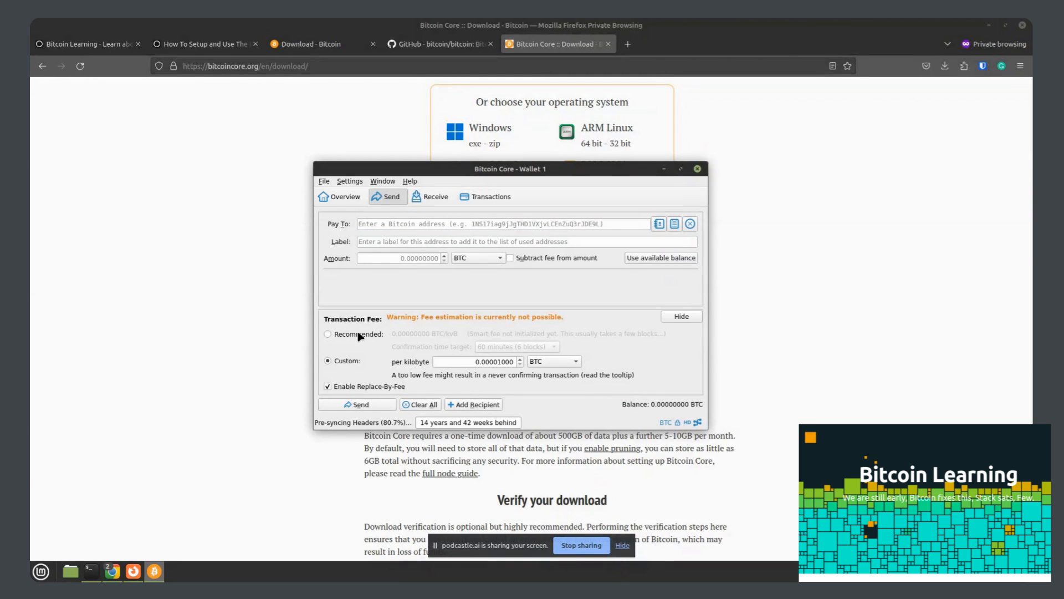
{"action": "left_click", "coordinate": [328, 333]}
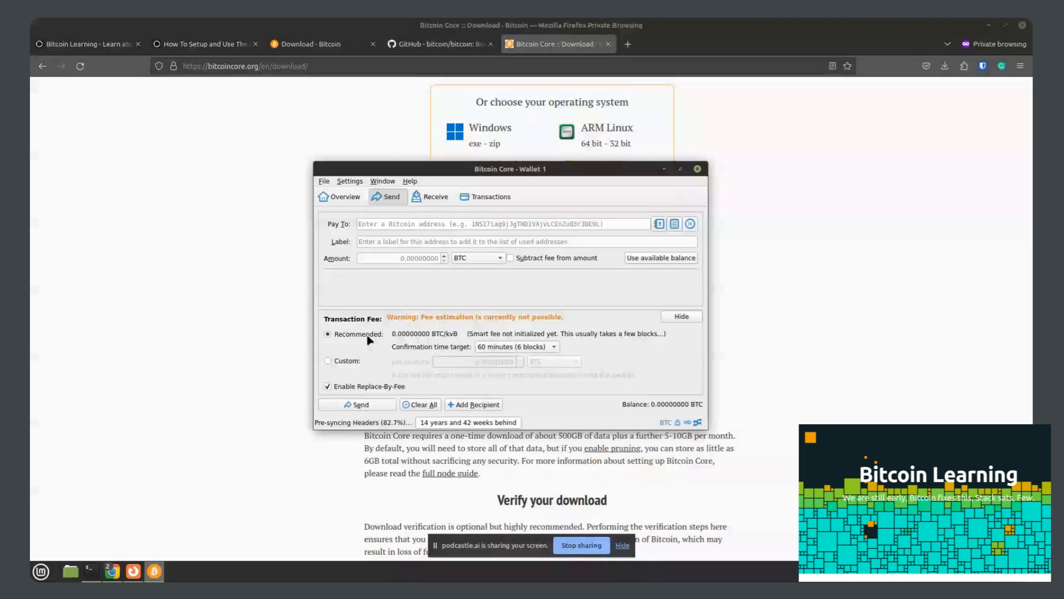
{"action": "left_click", "coordinate": [328, 385]}
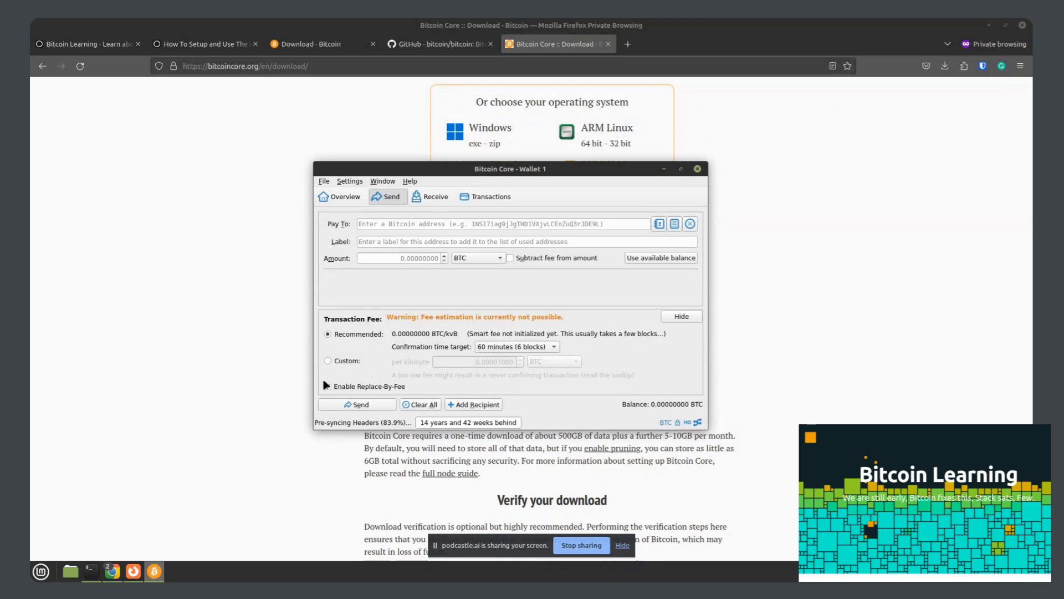
{"action": "left_click", "coordinate": [430, 196]}
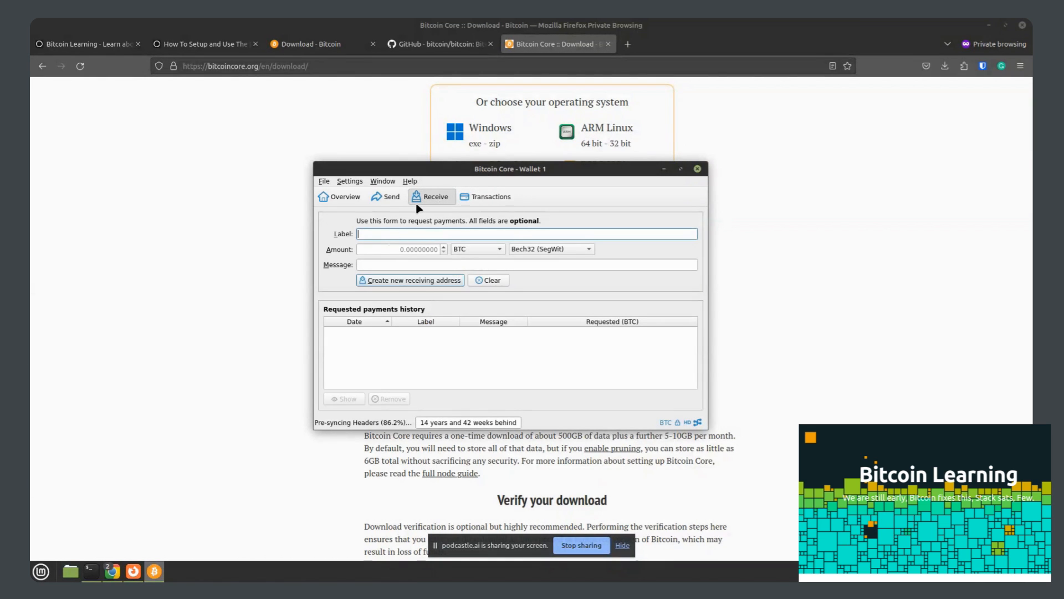
{"action": "mouse_move", "coordinate": [432, 197]}
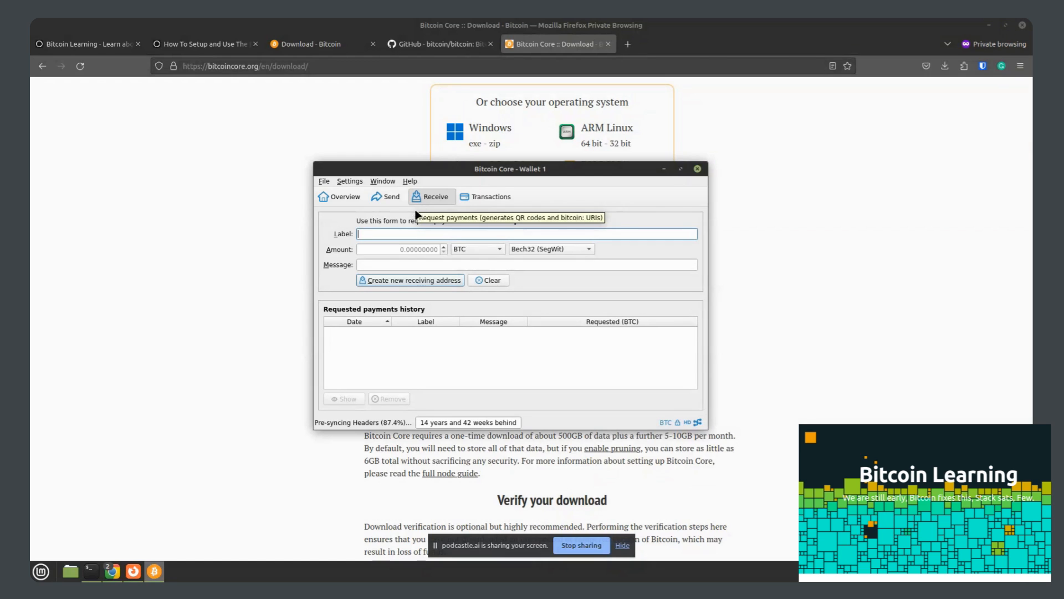
{"action": "mouse_move", "coordinate": [410, 279]}
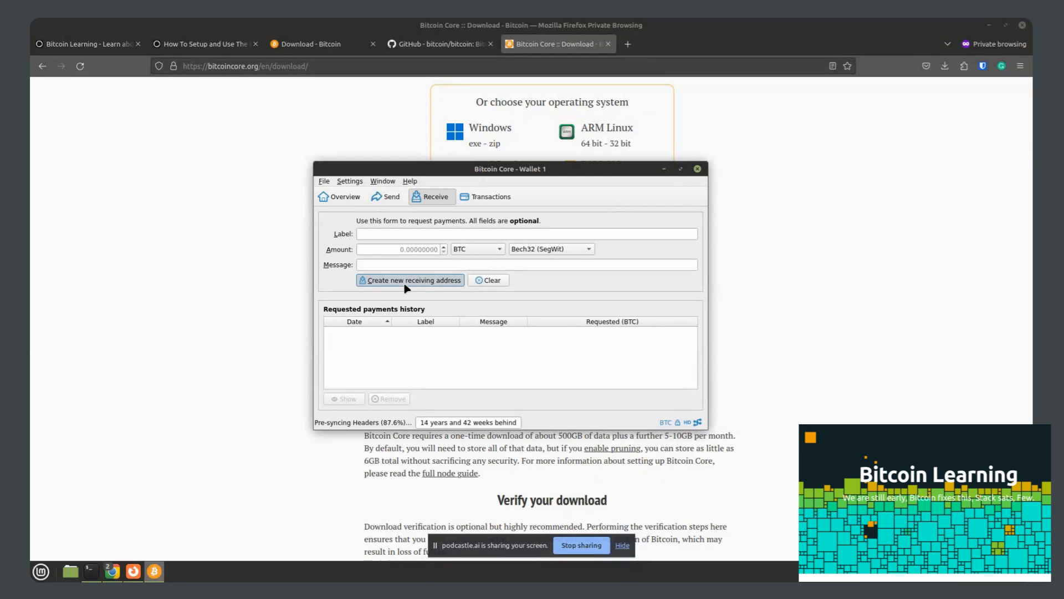
Step: Generate a new receiving address for Wallet 1 and close its request details
{"action": "left_click", "coordinate": [410, 279]}
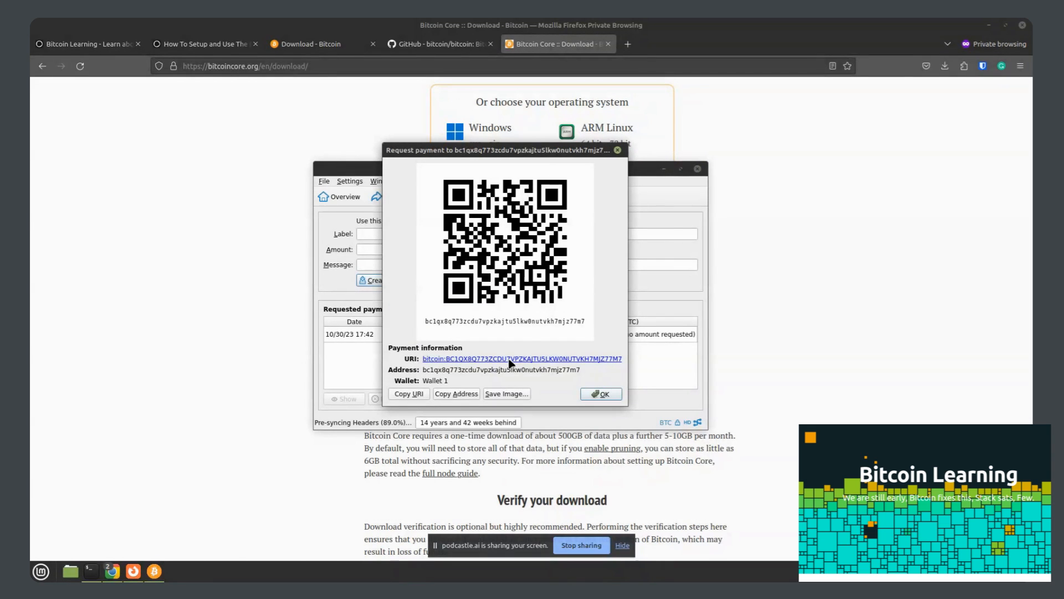
{"action": "mouse_move", "coordinate": [563, 391]}
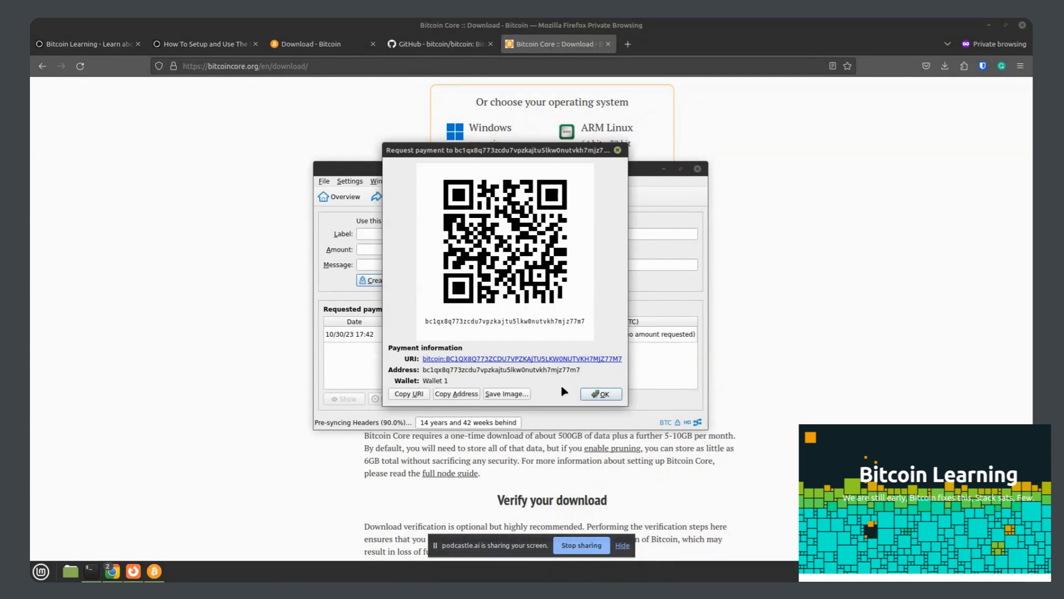
{"action": "left_click", "coordinate": [600, 393]}
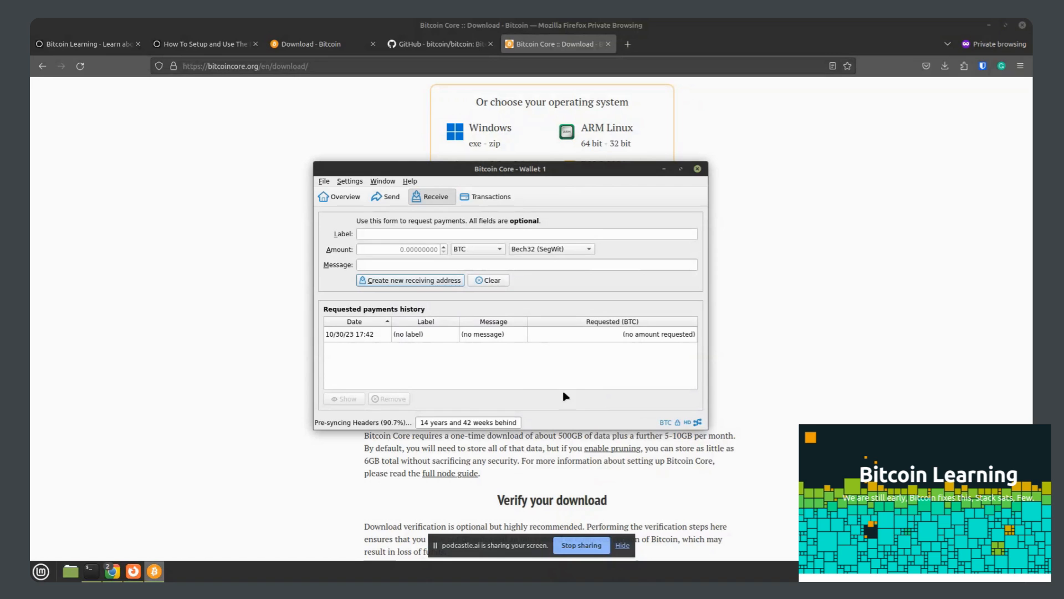
{"action": "mouse_move", "coordinate": [541, 428]}
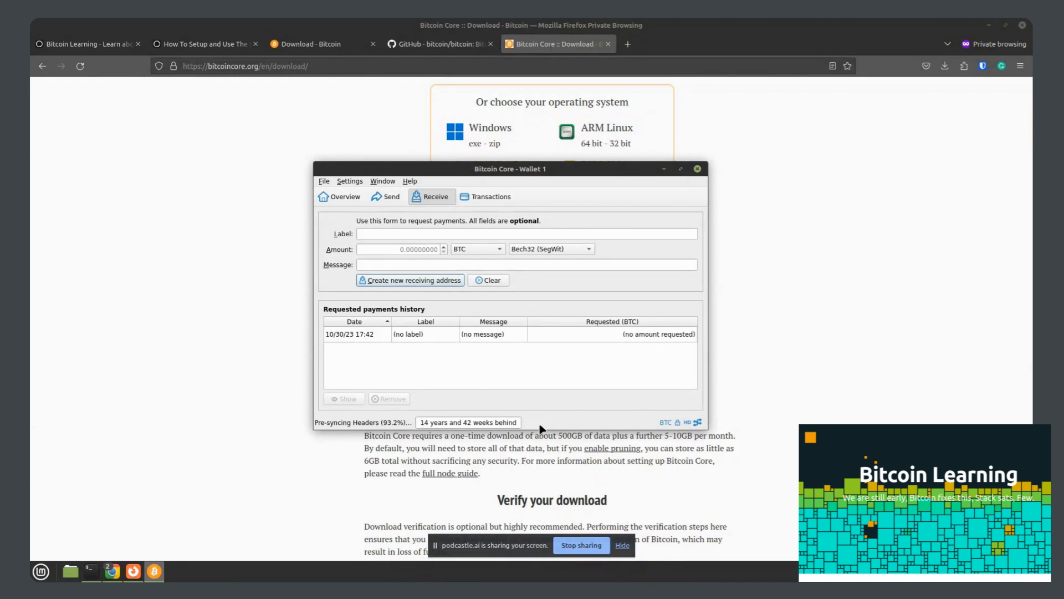
{"action": "mouse_move", "coordinate": [395, 237]}
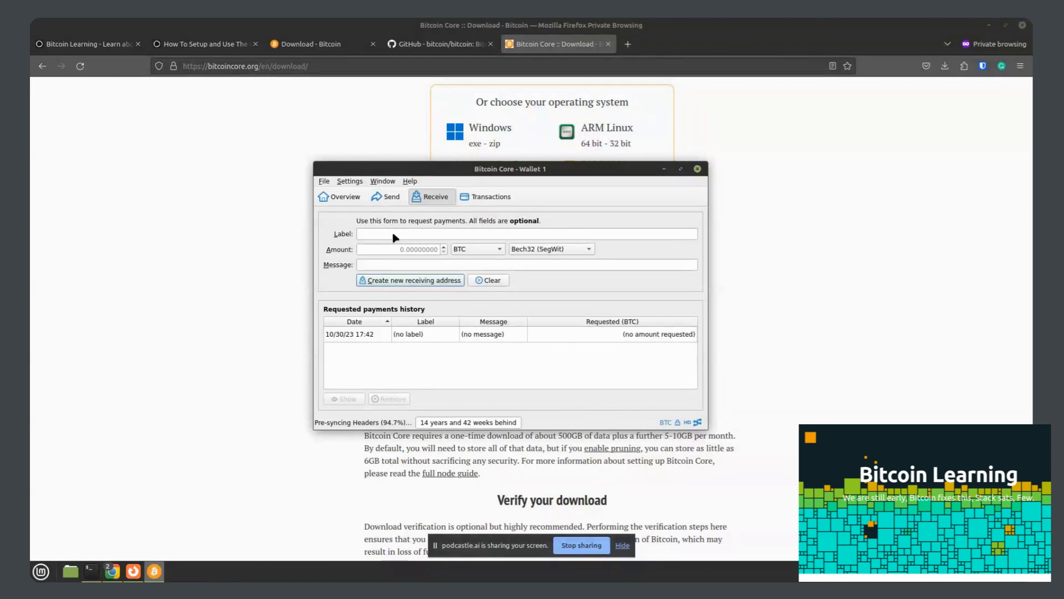
{"action": "left_click", "coordinate": [527, 263]}
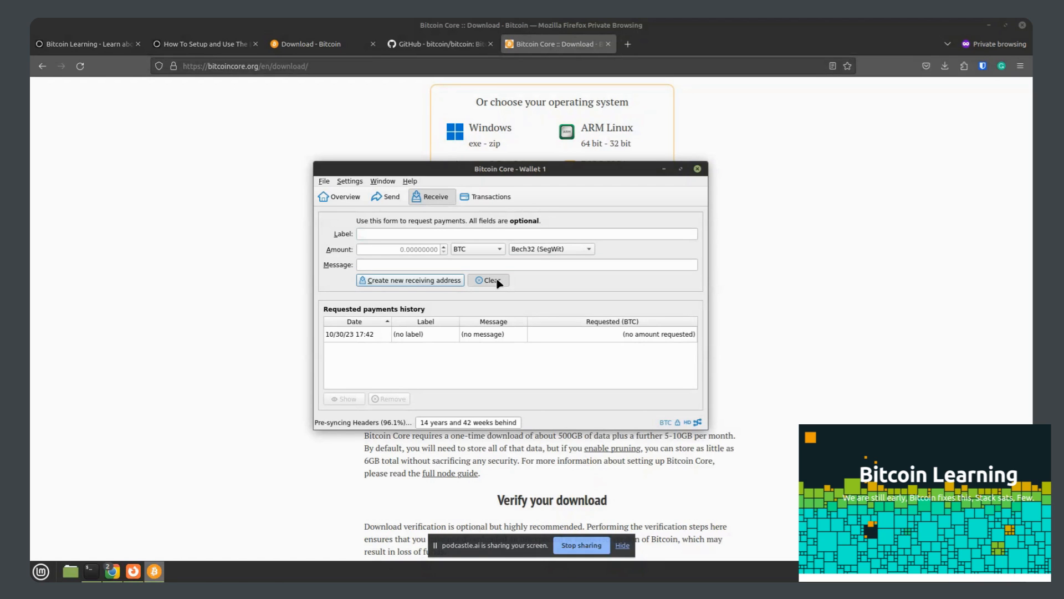
Step: Show Wallet 1's empty transaction history
{"action": "left_click", "coordinate": [490, 198]}
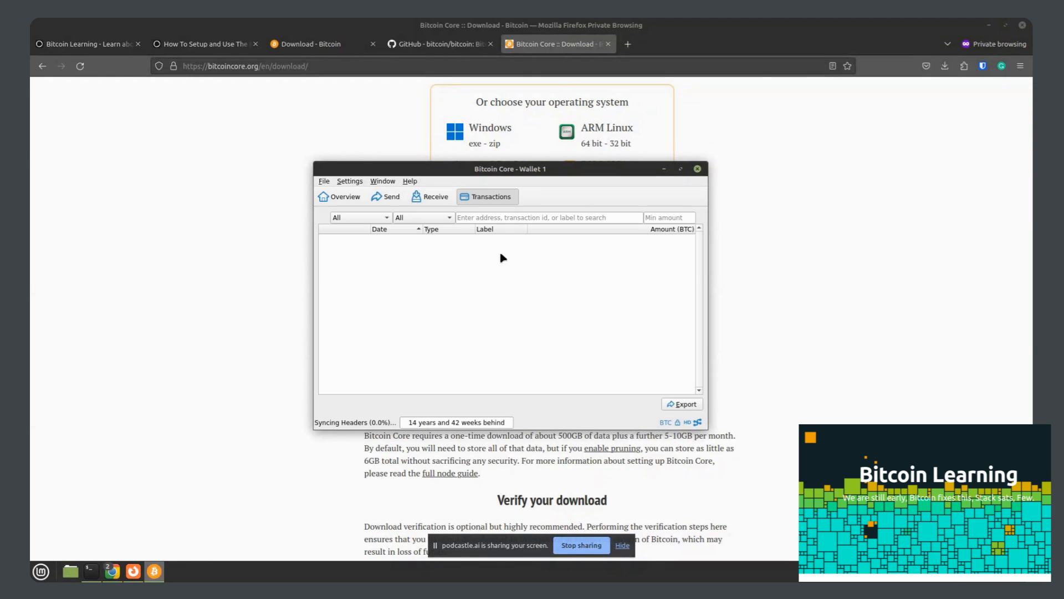
{"action": "mouse_move", "coordinate": [533, 337]}
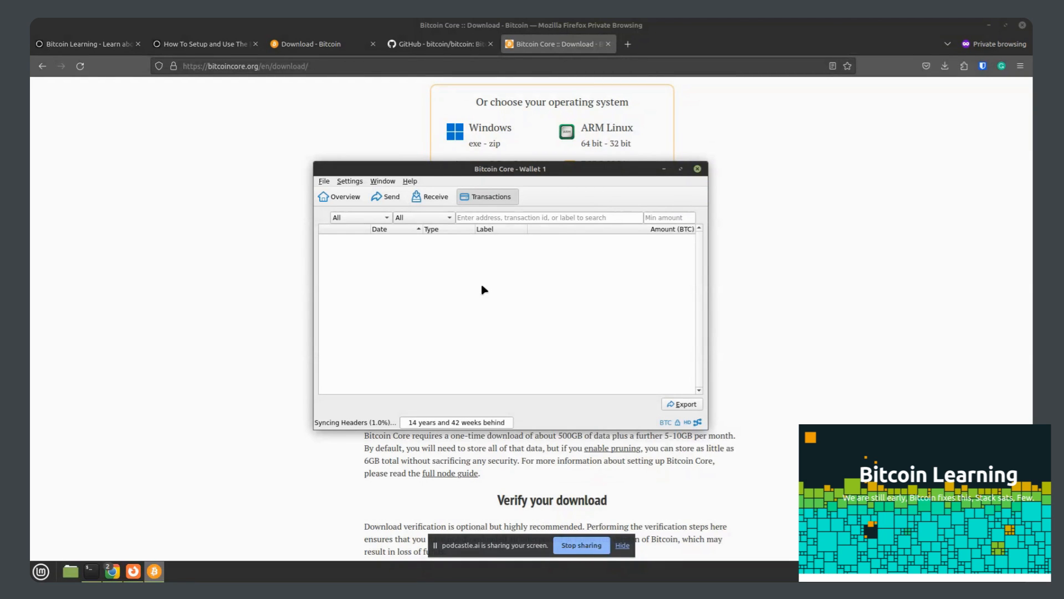
{"action": "mouse_move", "coordinate": [501, 337]}
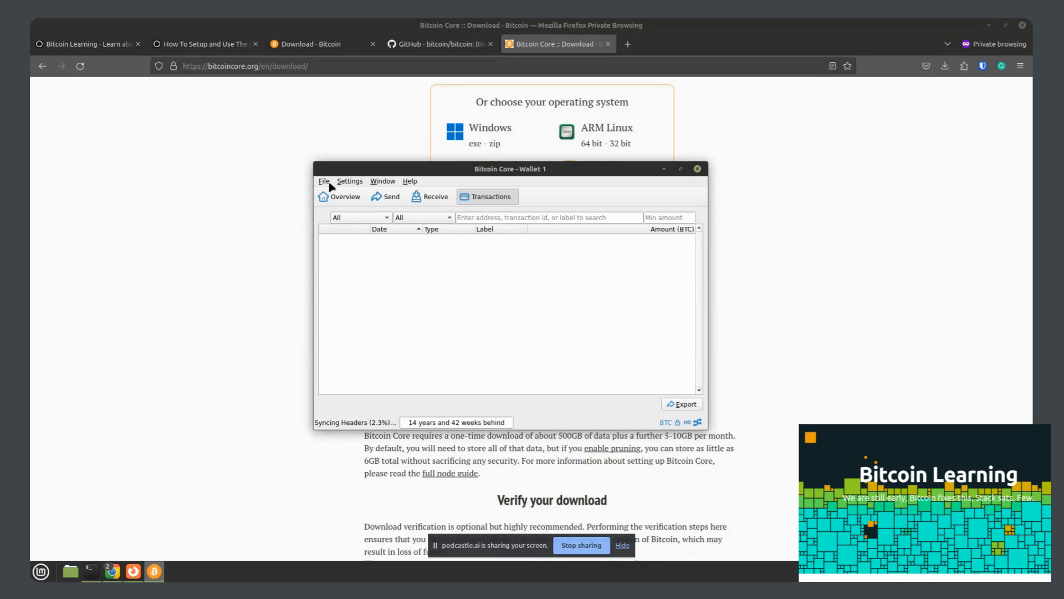
{"action": "left_click", "coordinate": [324, 181]}
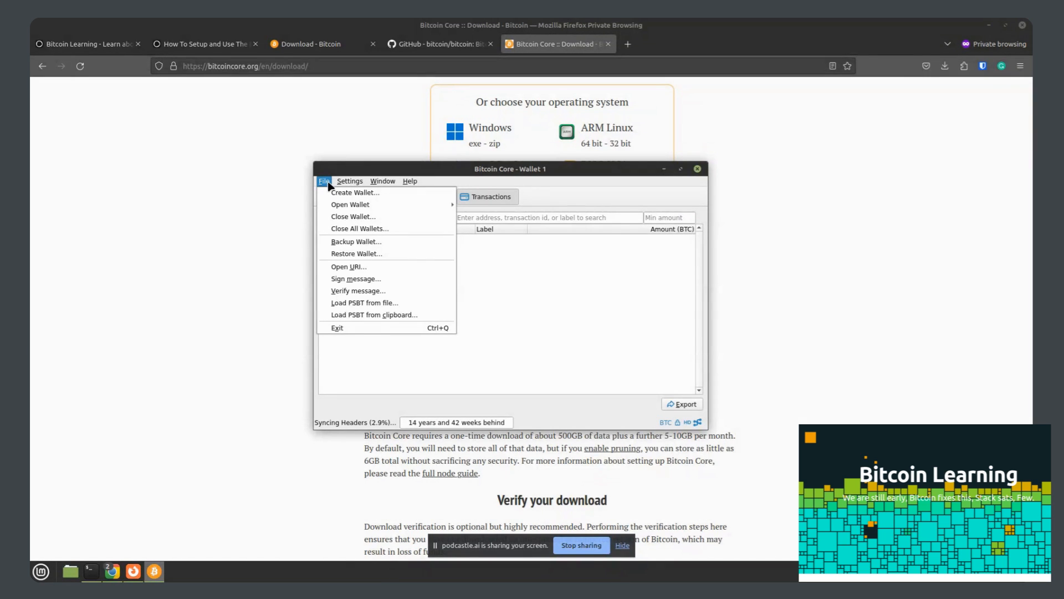
{"action": "mouse_move", "coordinate": [356, 241]}
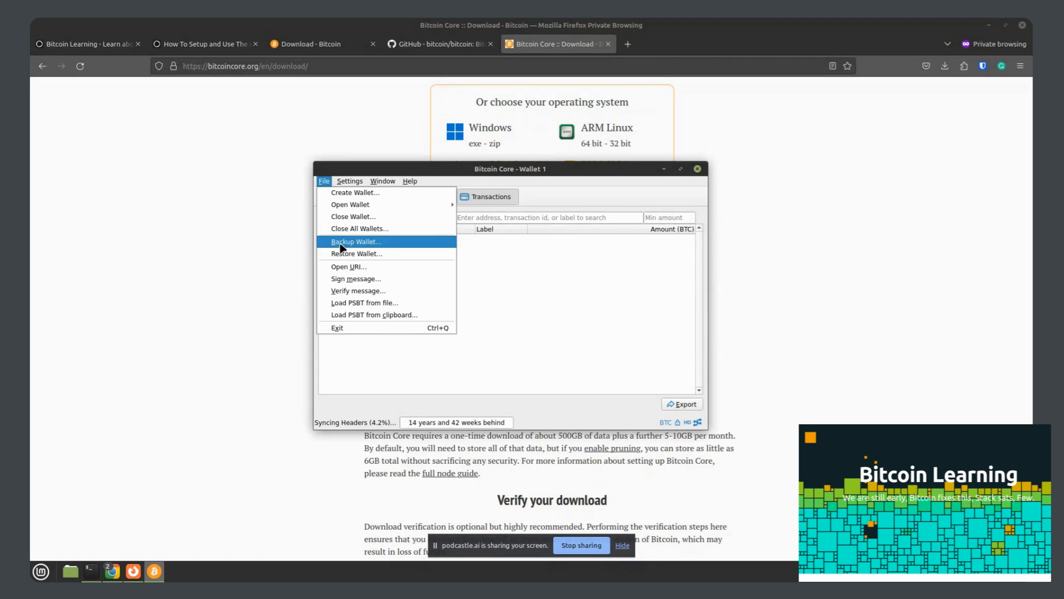
{"action": "left_click", "coordinate": [356, 242]}
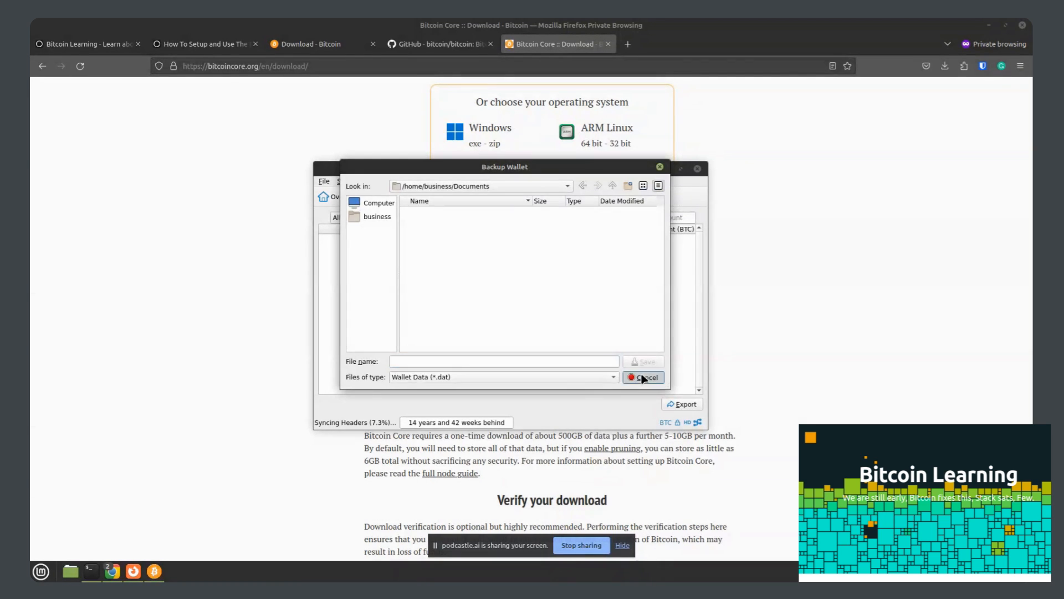
{"action": "left_click", "coordinate": [642, 377]}
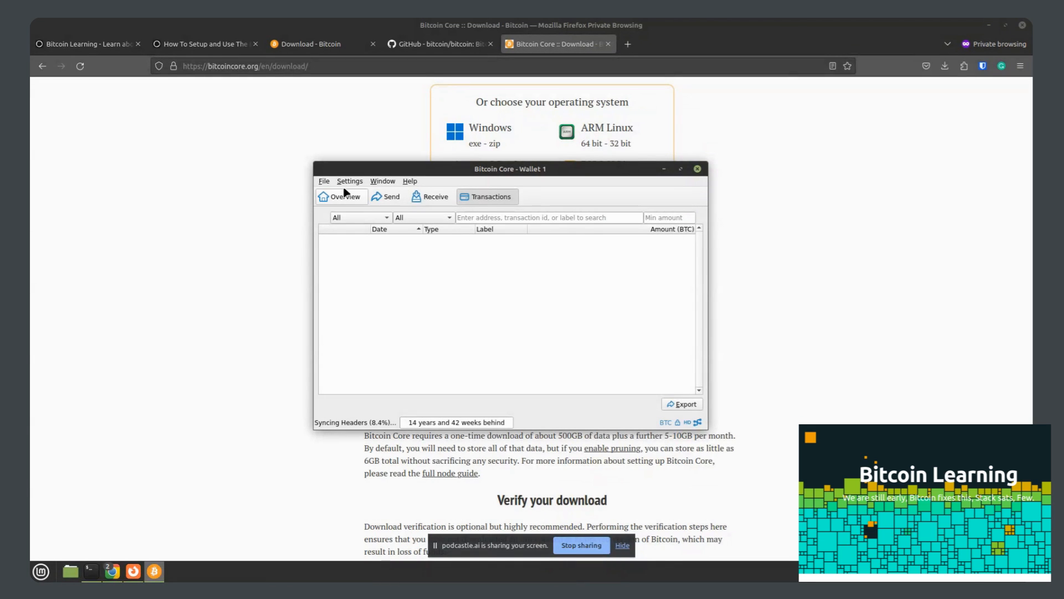
{"action": "left_click", "coordinate": [324, 180]}
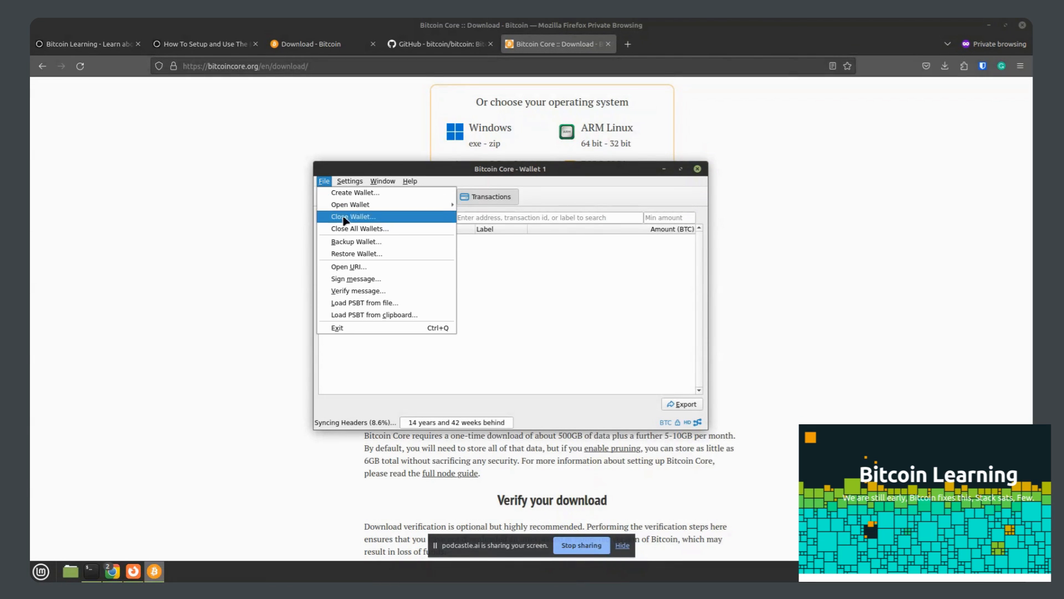
{"action": "left_click", "coordinate": [355, 253]}
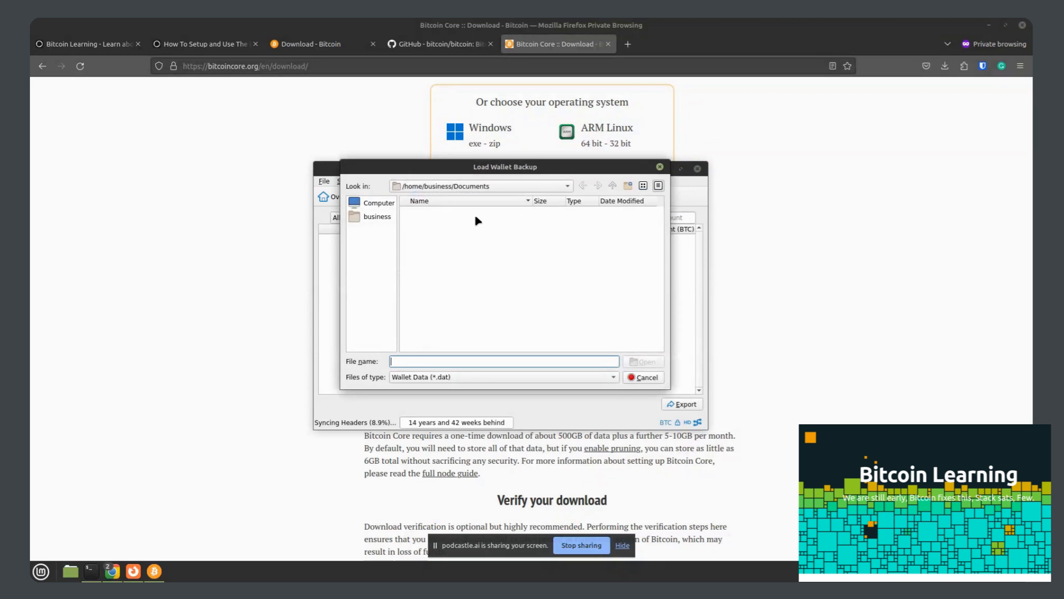
{"action": "mouse_move", "coordinate": [607, 367]}
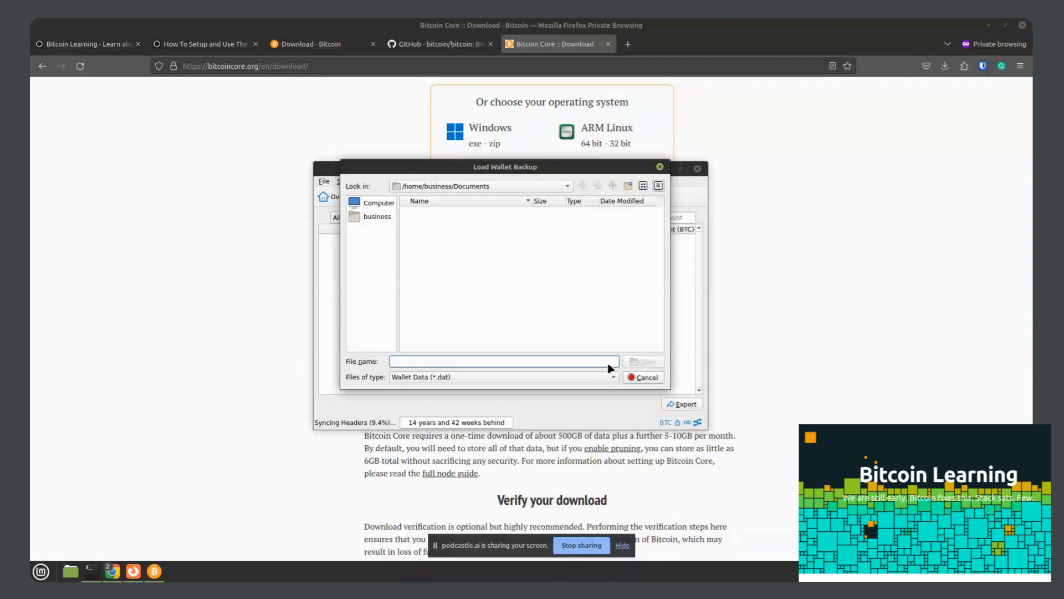
{"action": "left_click", "coordinate": [642, 377]}
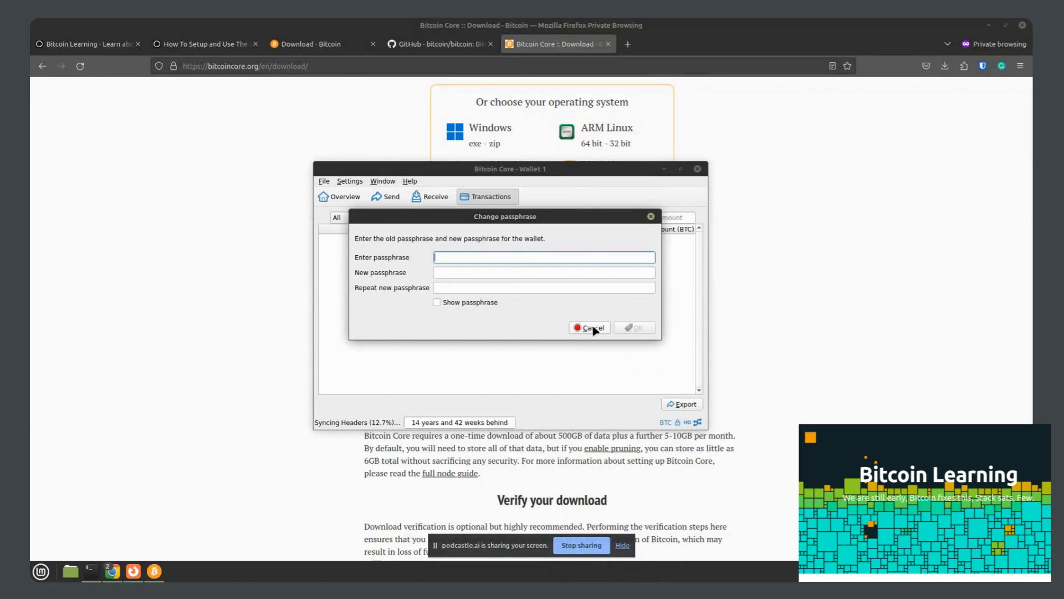
Step: Cancel the Change passphrase dialog and browse the Window menu's extra tools
{"action": "left_click", "coordinate": [349, 180]}
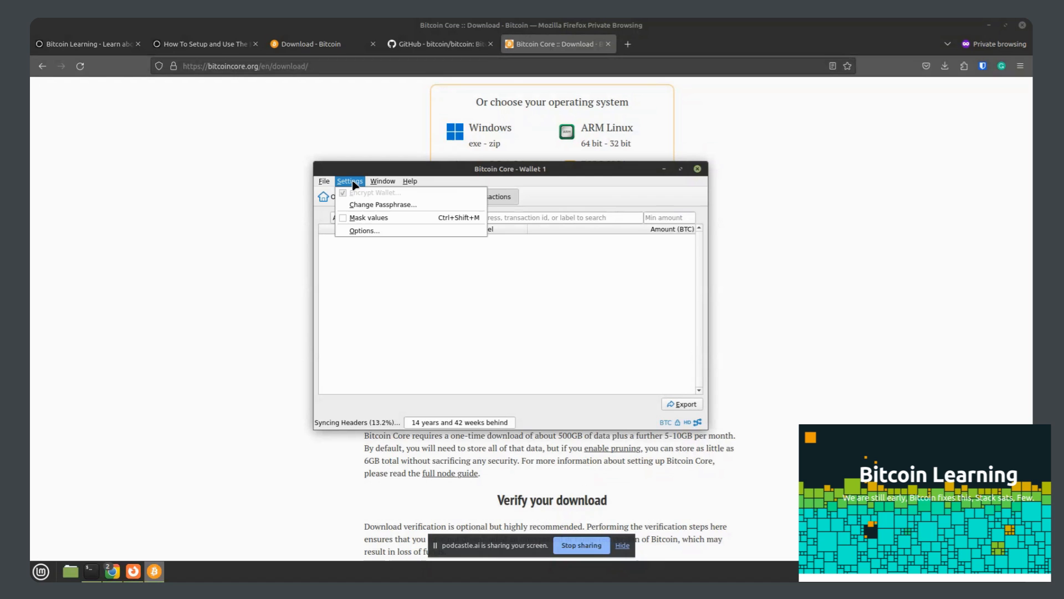
{"action": "left_click", "coordinate": [382, 180]}
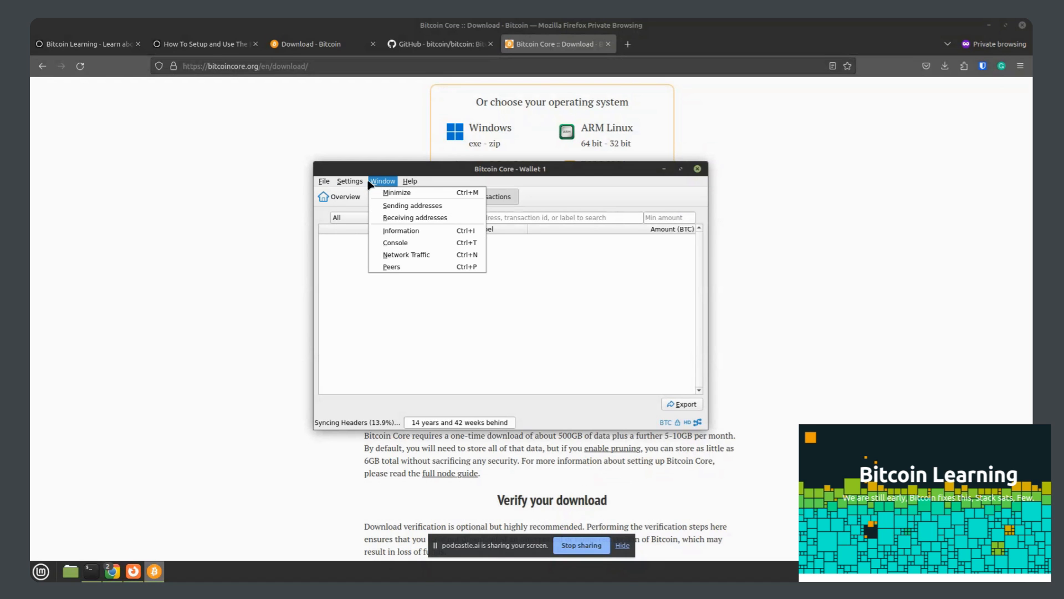
{"action": "left_click", "coordinate": [349, 181]}
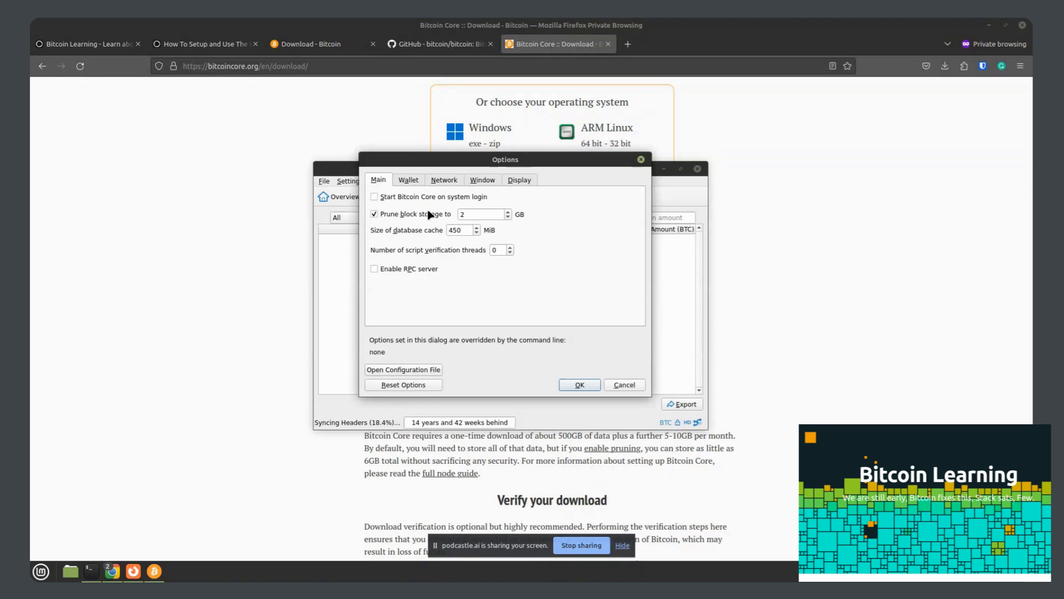
{"action": "mouse_move", "coordinate": [503, 221]}
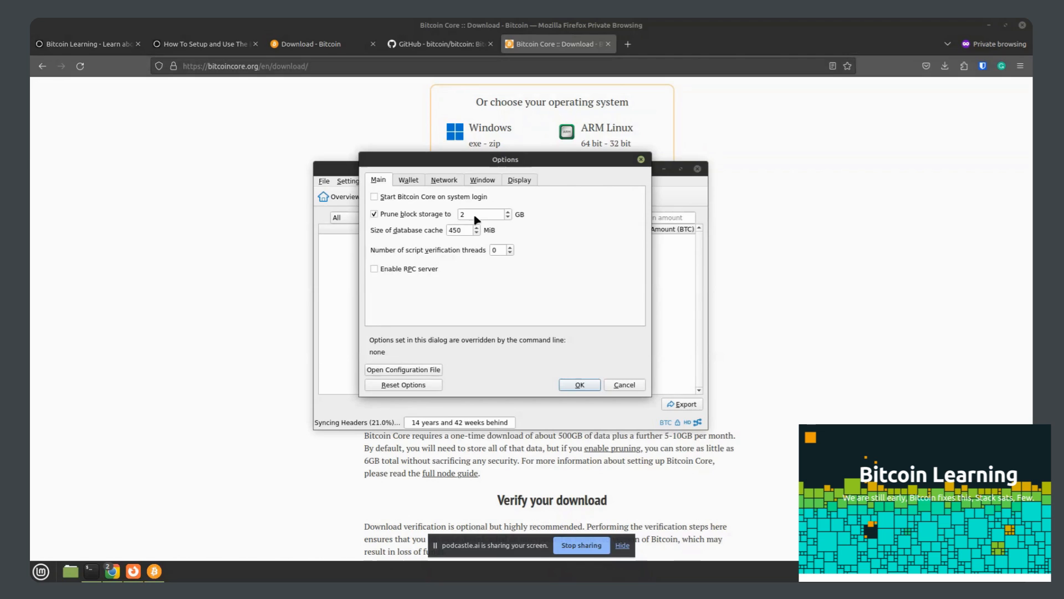
{"action": "left_click", "coordinate": [408, 180]}
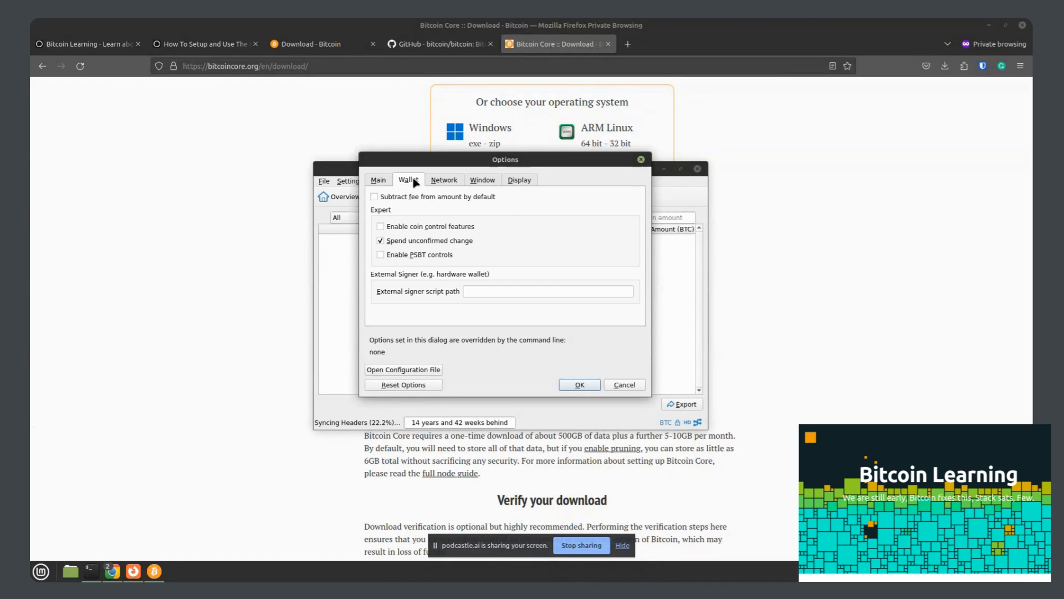
{"action": "left_click", "coordinate": [444, 179]}
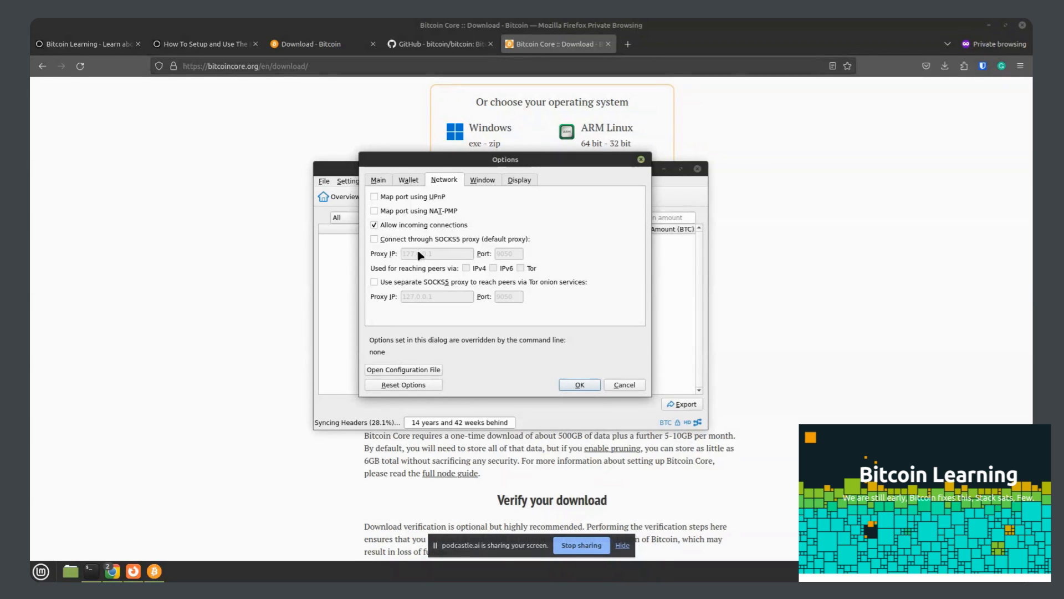
{"action": "mouse_move", "coordinate": [482, 380]}
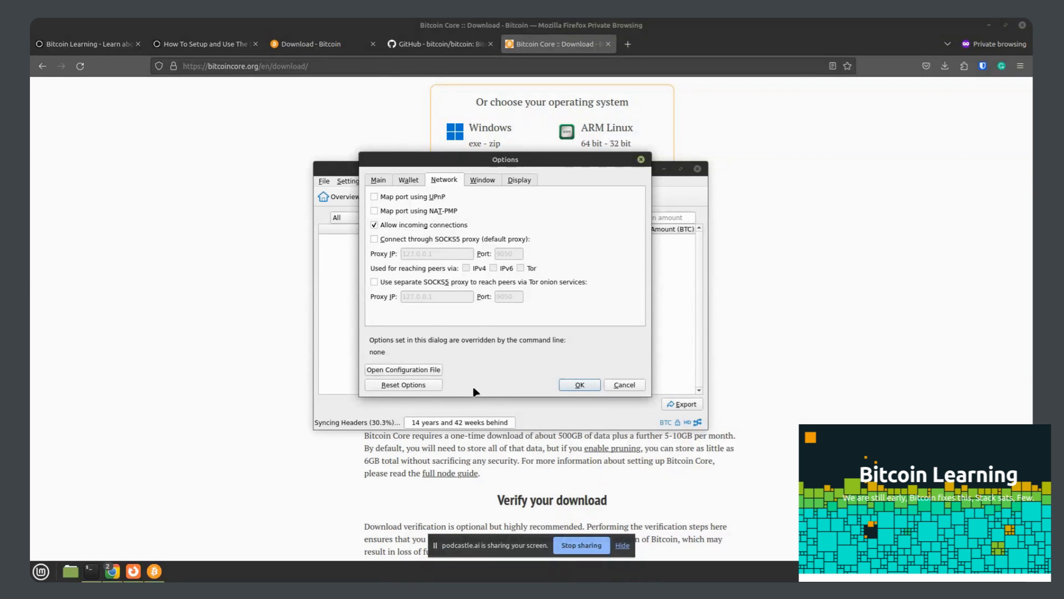
{"action": "left_click", "coordinate": [482, 180]}
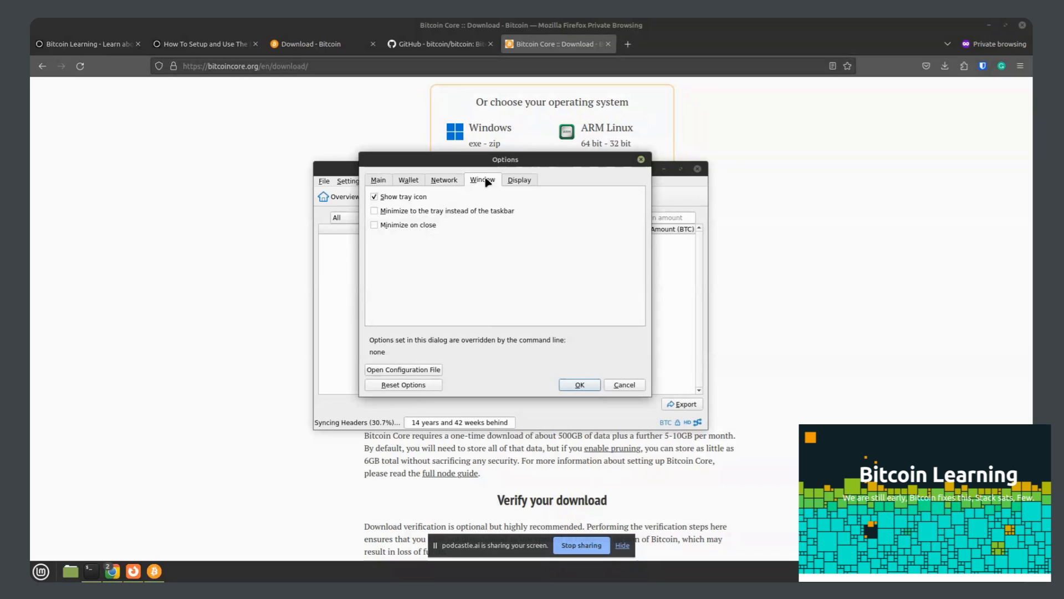
{"action": "mouse_move", "coordinate": [423, 202]}
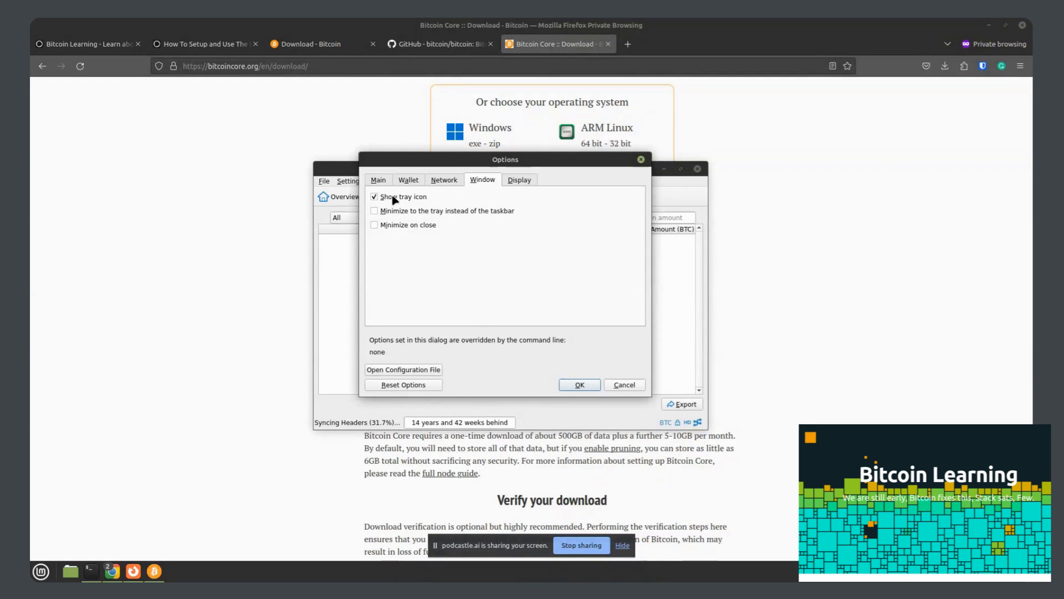
{"action": "mouse_move", "coordinate": [513, 205]}
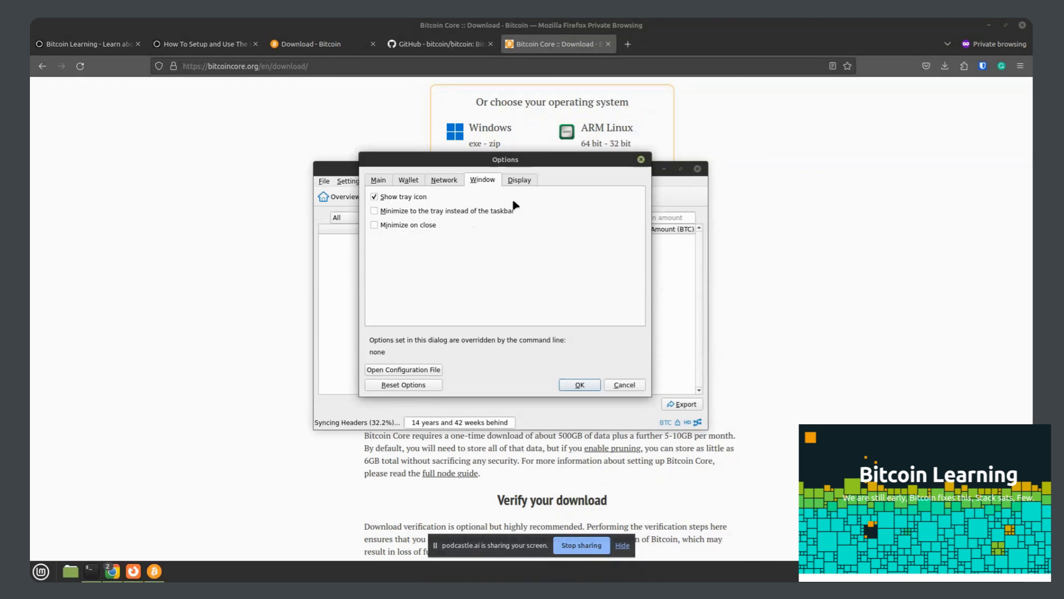
{"action": "left_click", "coordinate": [519, 180]}
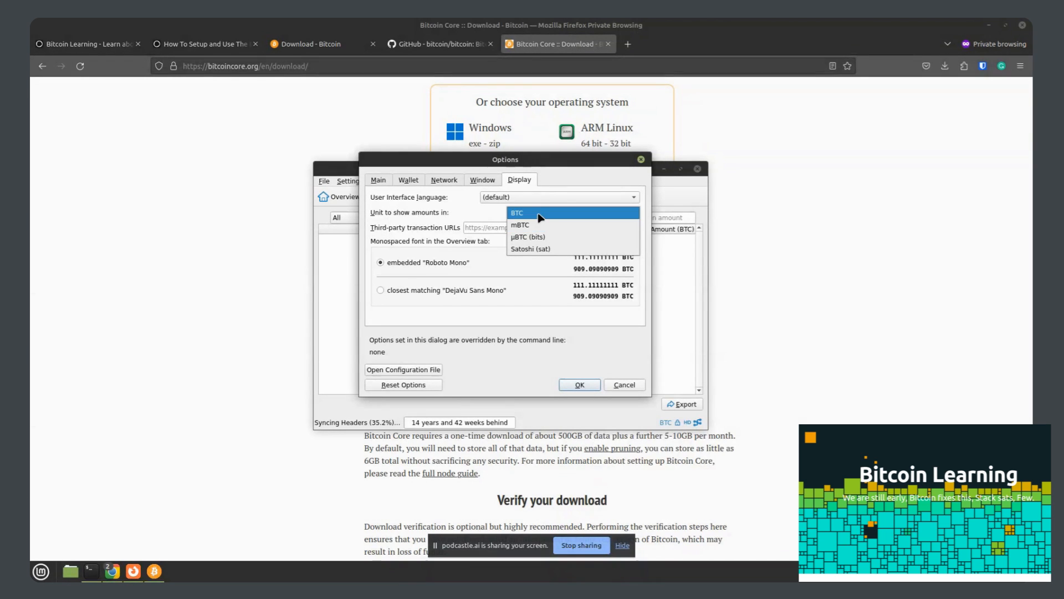
{"action": "mouse_move", "coordinate": [537, 225]}
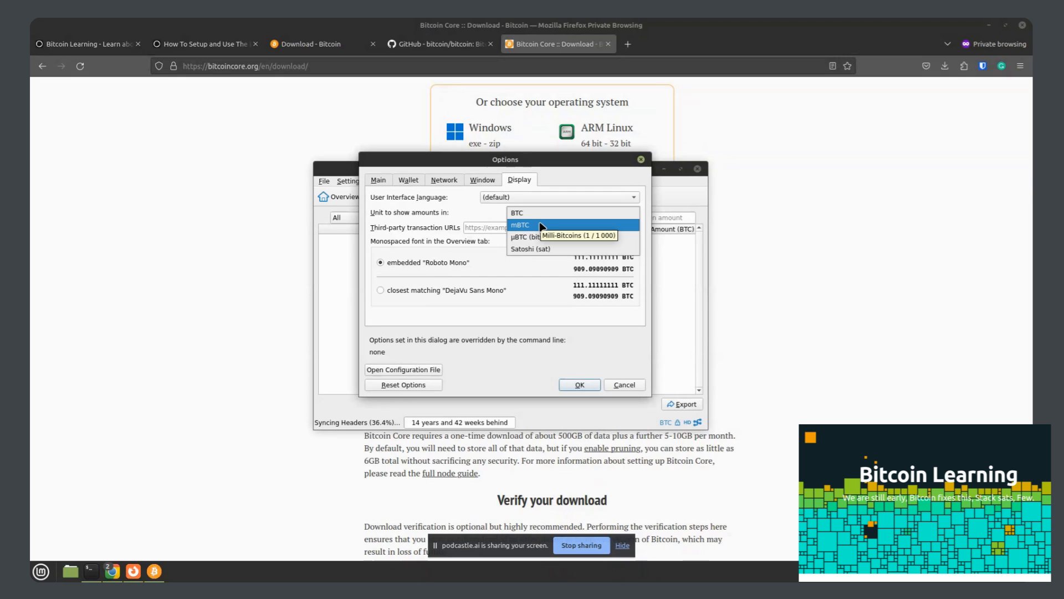
{"action": "mouse_move", "coordinate": [530, 248]}
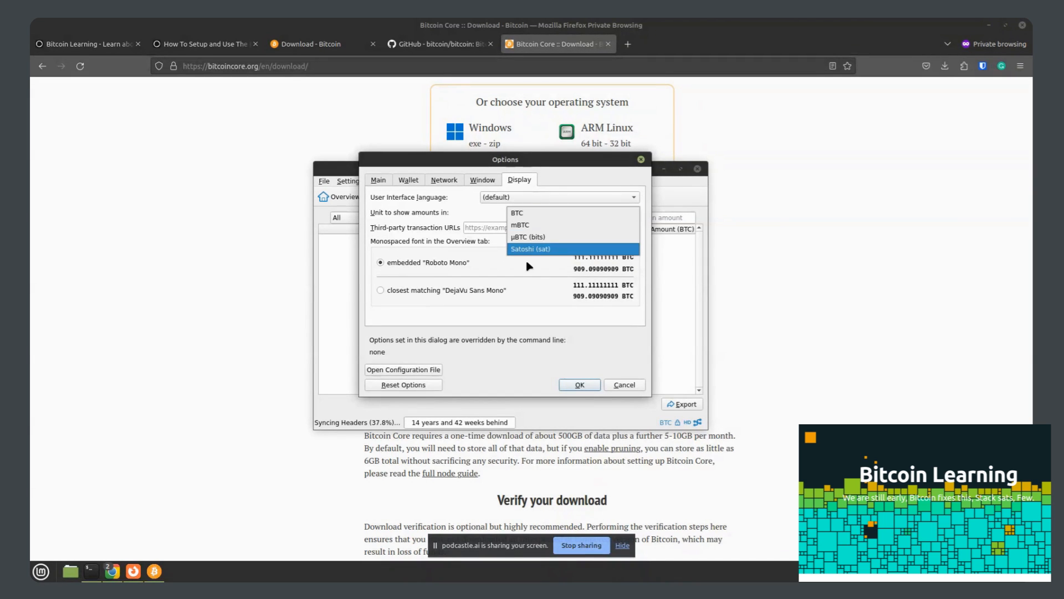
{"action": "left_click", "coordinate": [517, 213]}
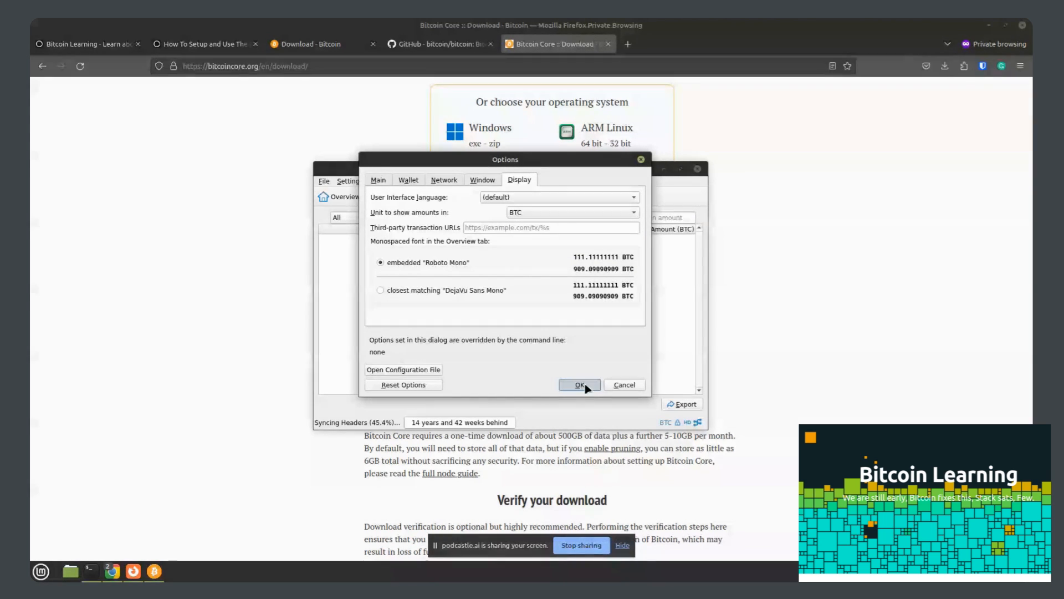
{"action": "left_click", "coordinate": [579, 385]}
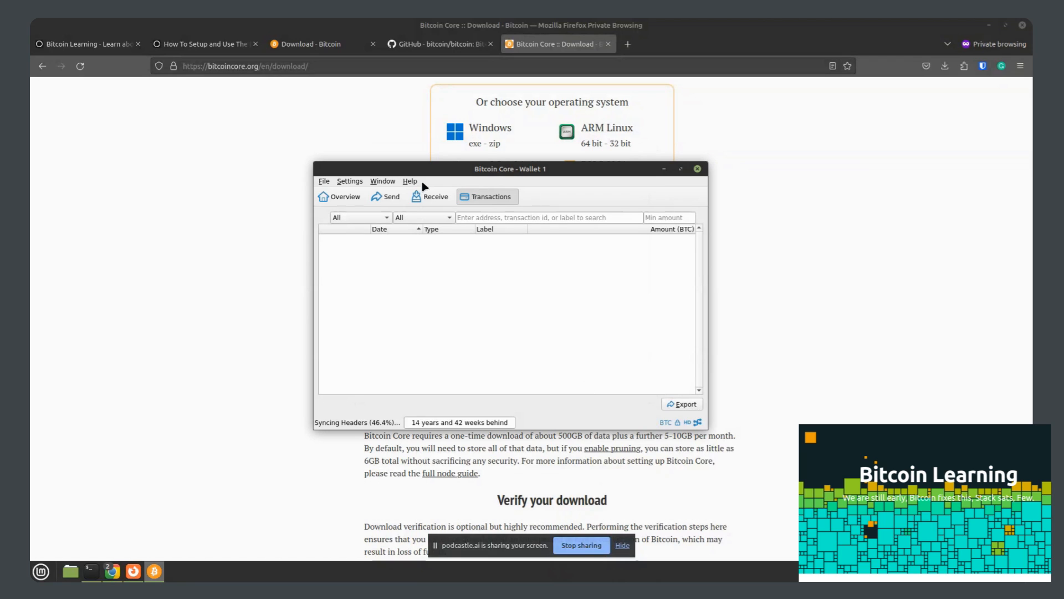
{"action": "left_click", "coordinate": [409, 181]}
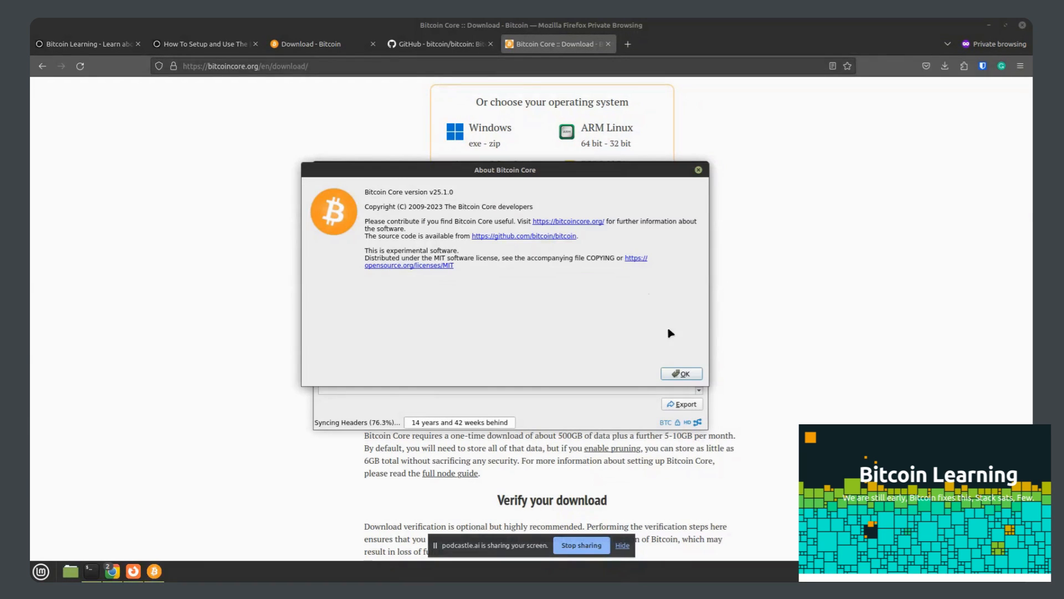
{"action": "left_click", "coordinate": [681, 374]}
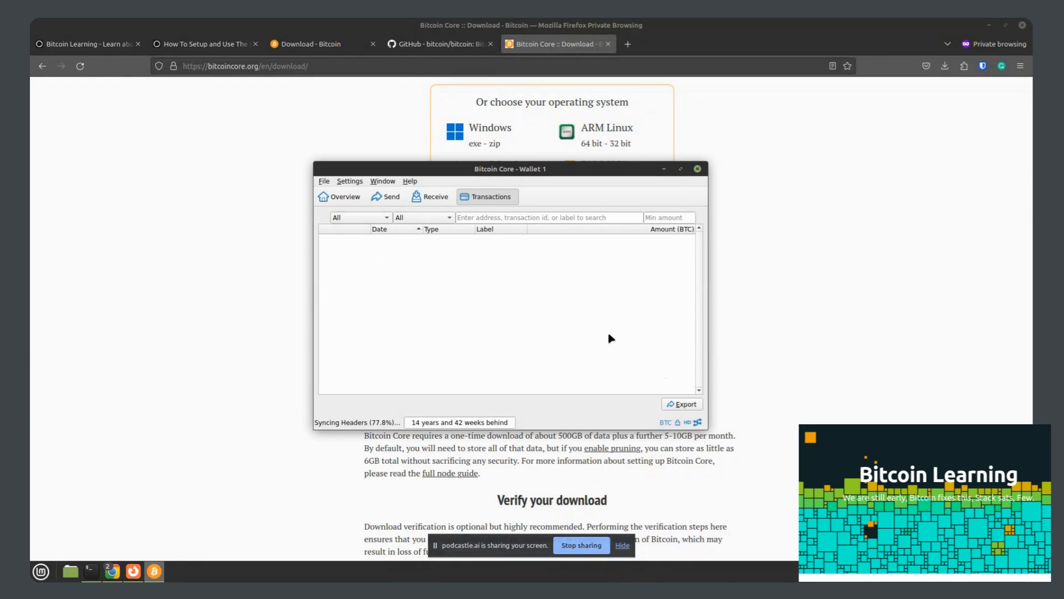
{"action": "mouse_move", "coordinate": [537, 349]}
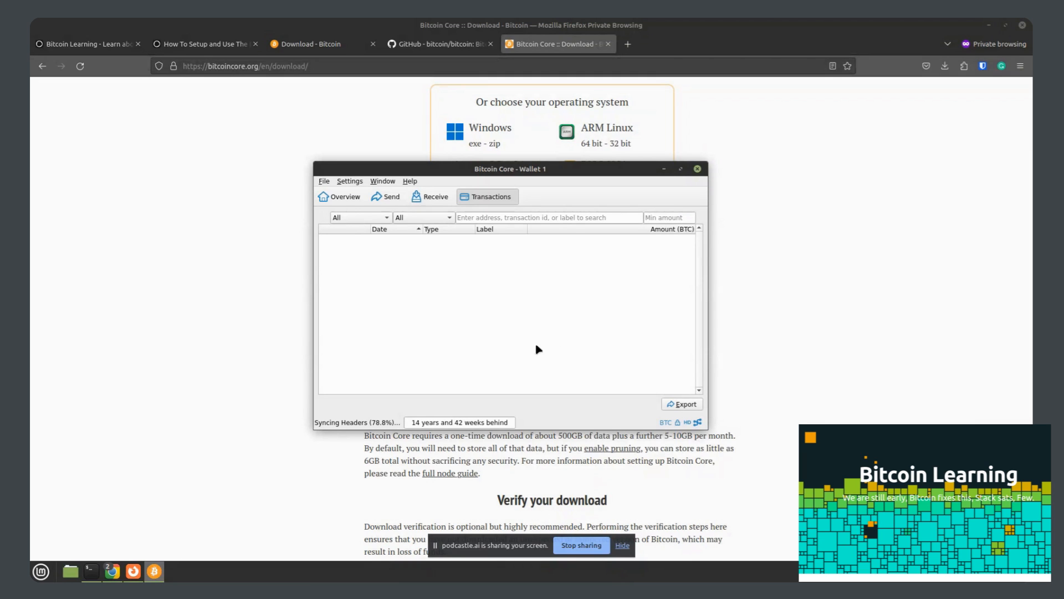
{"action": "left_click", "coordinate": [324, 180]}
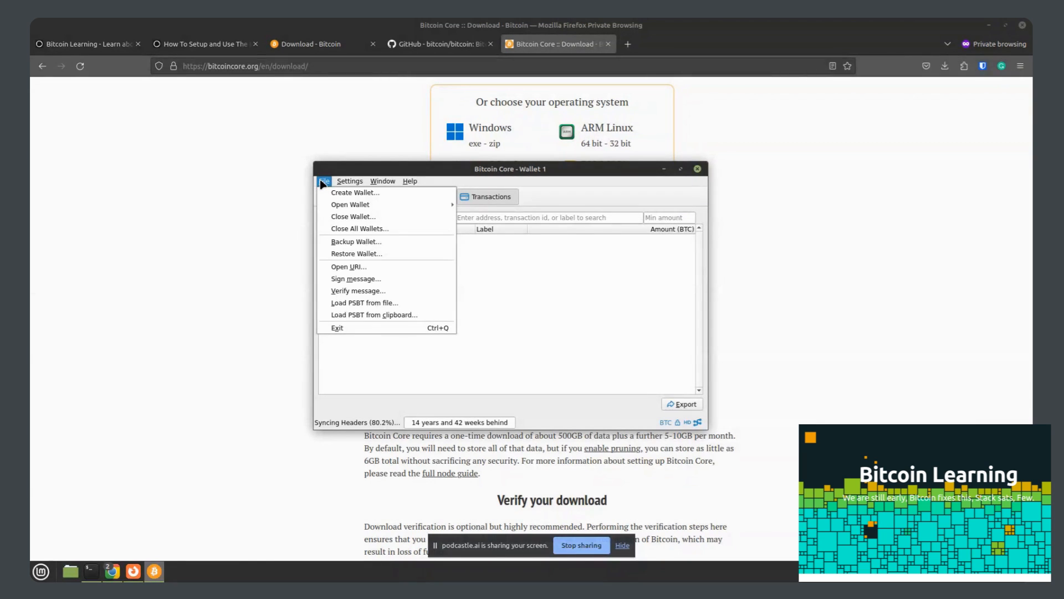